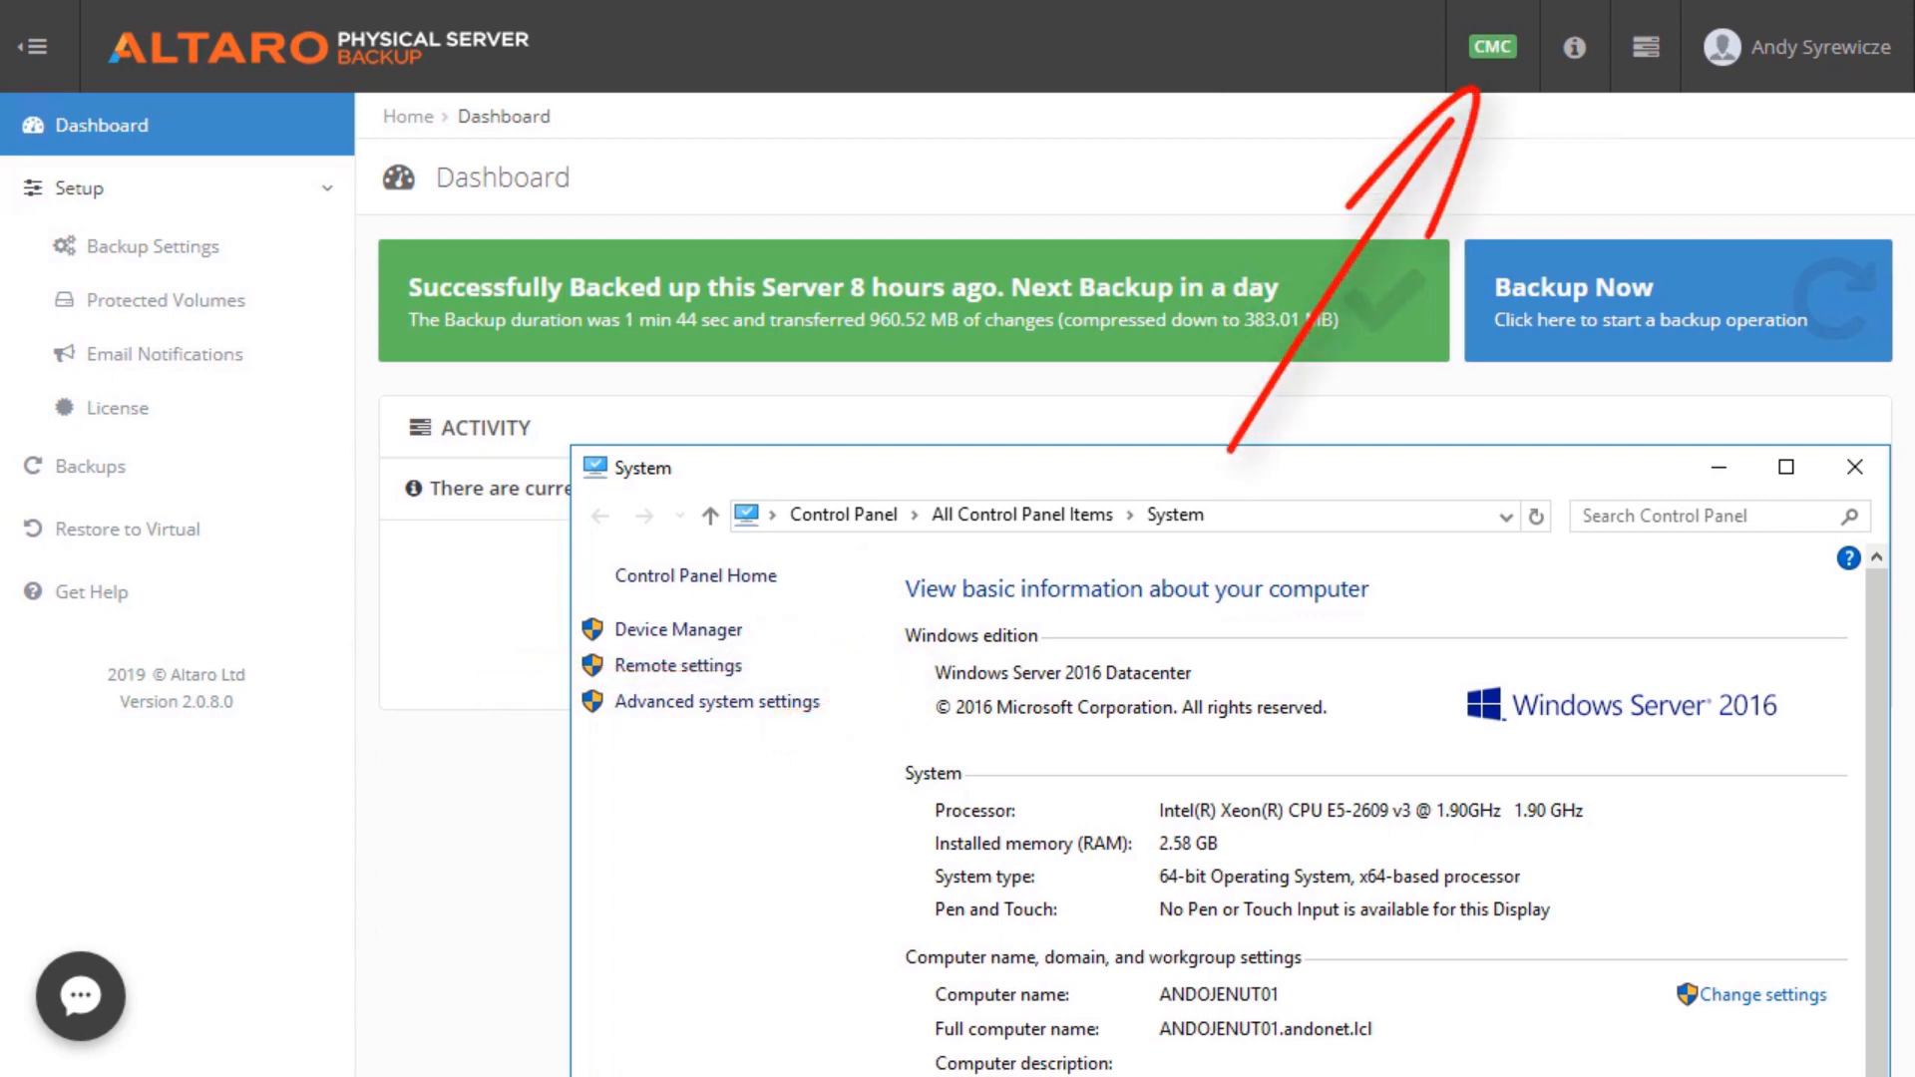
Close the Windows System information window to reveal the backup dashboard
click(1855, 467)
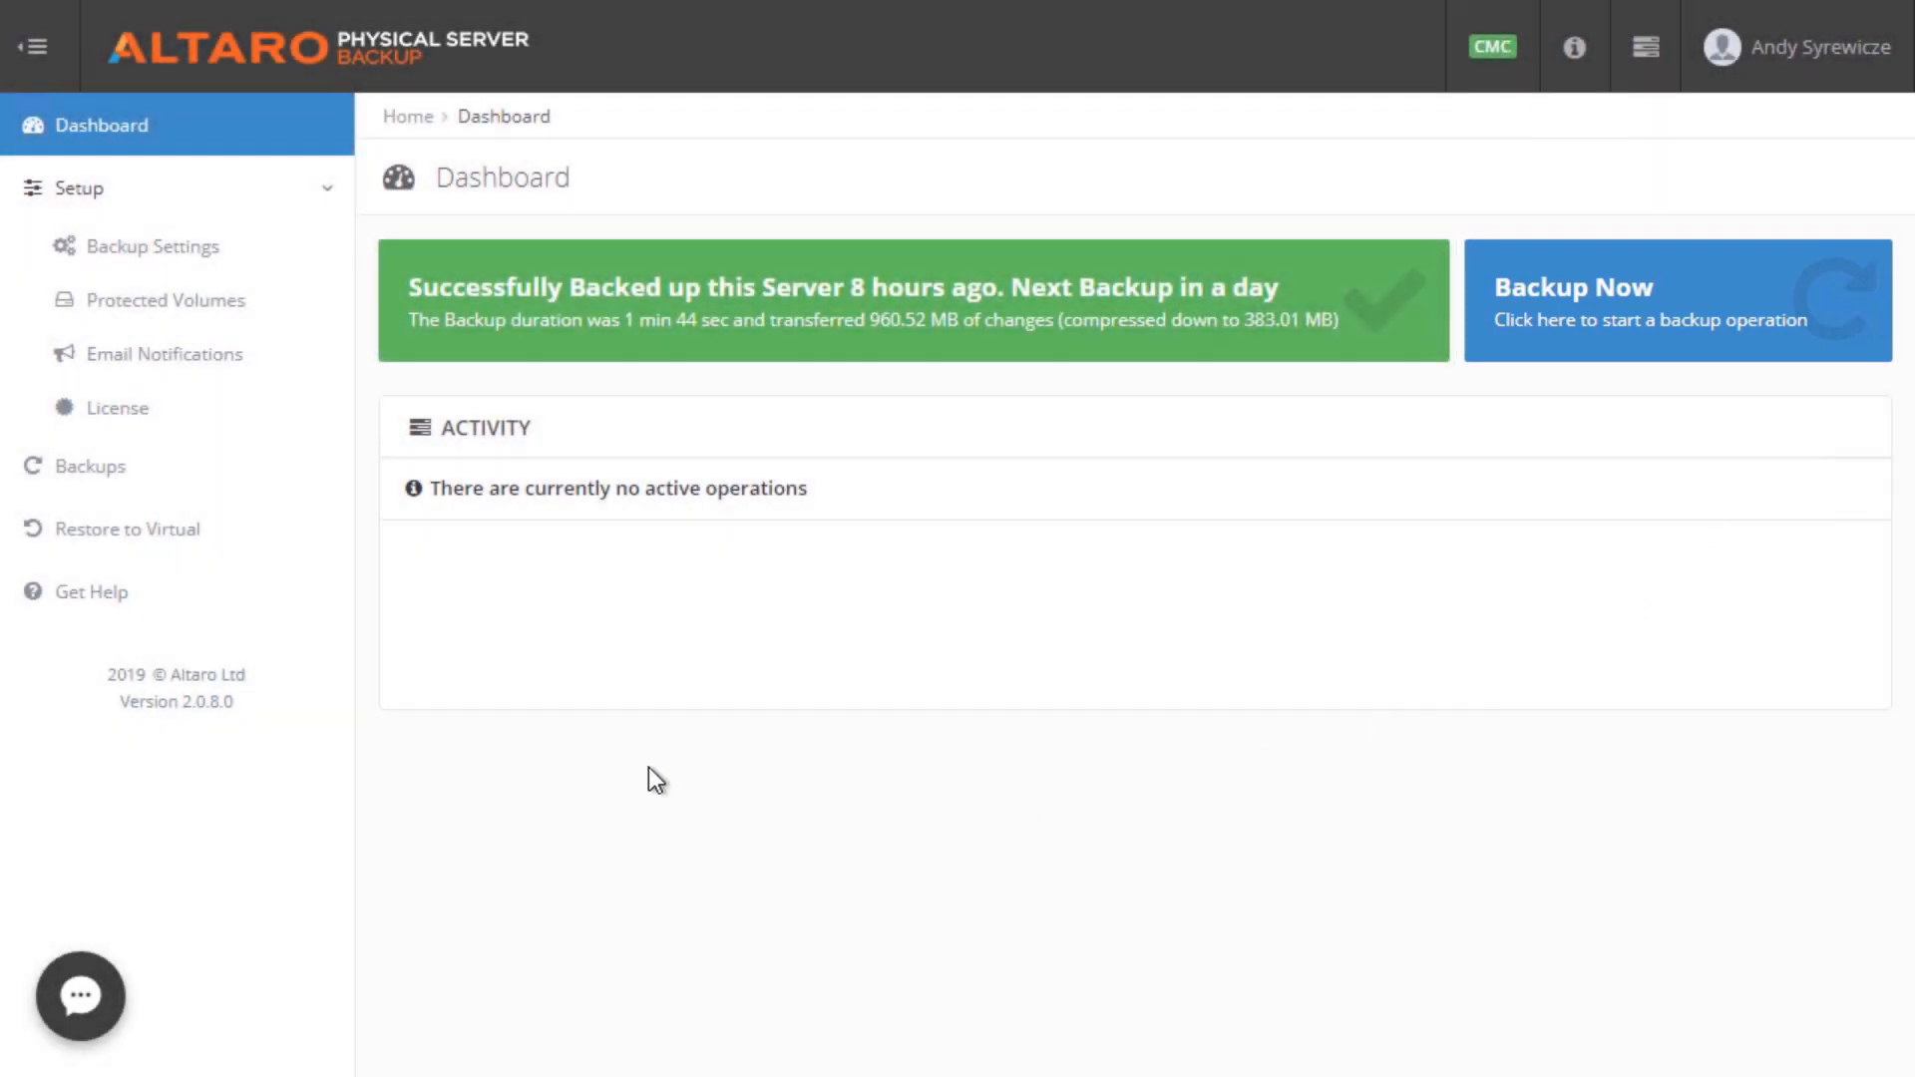
Tour the Setup pages: Backup Settings, Protected Volumes, Email Notifications and License
click(154, 248)
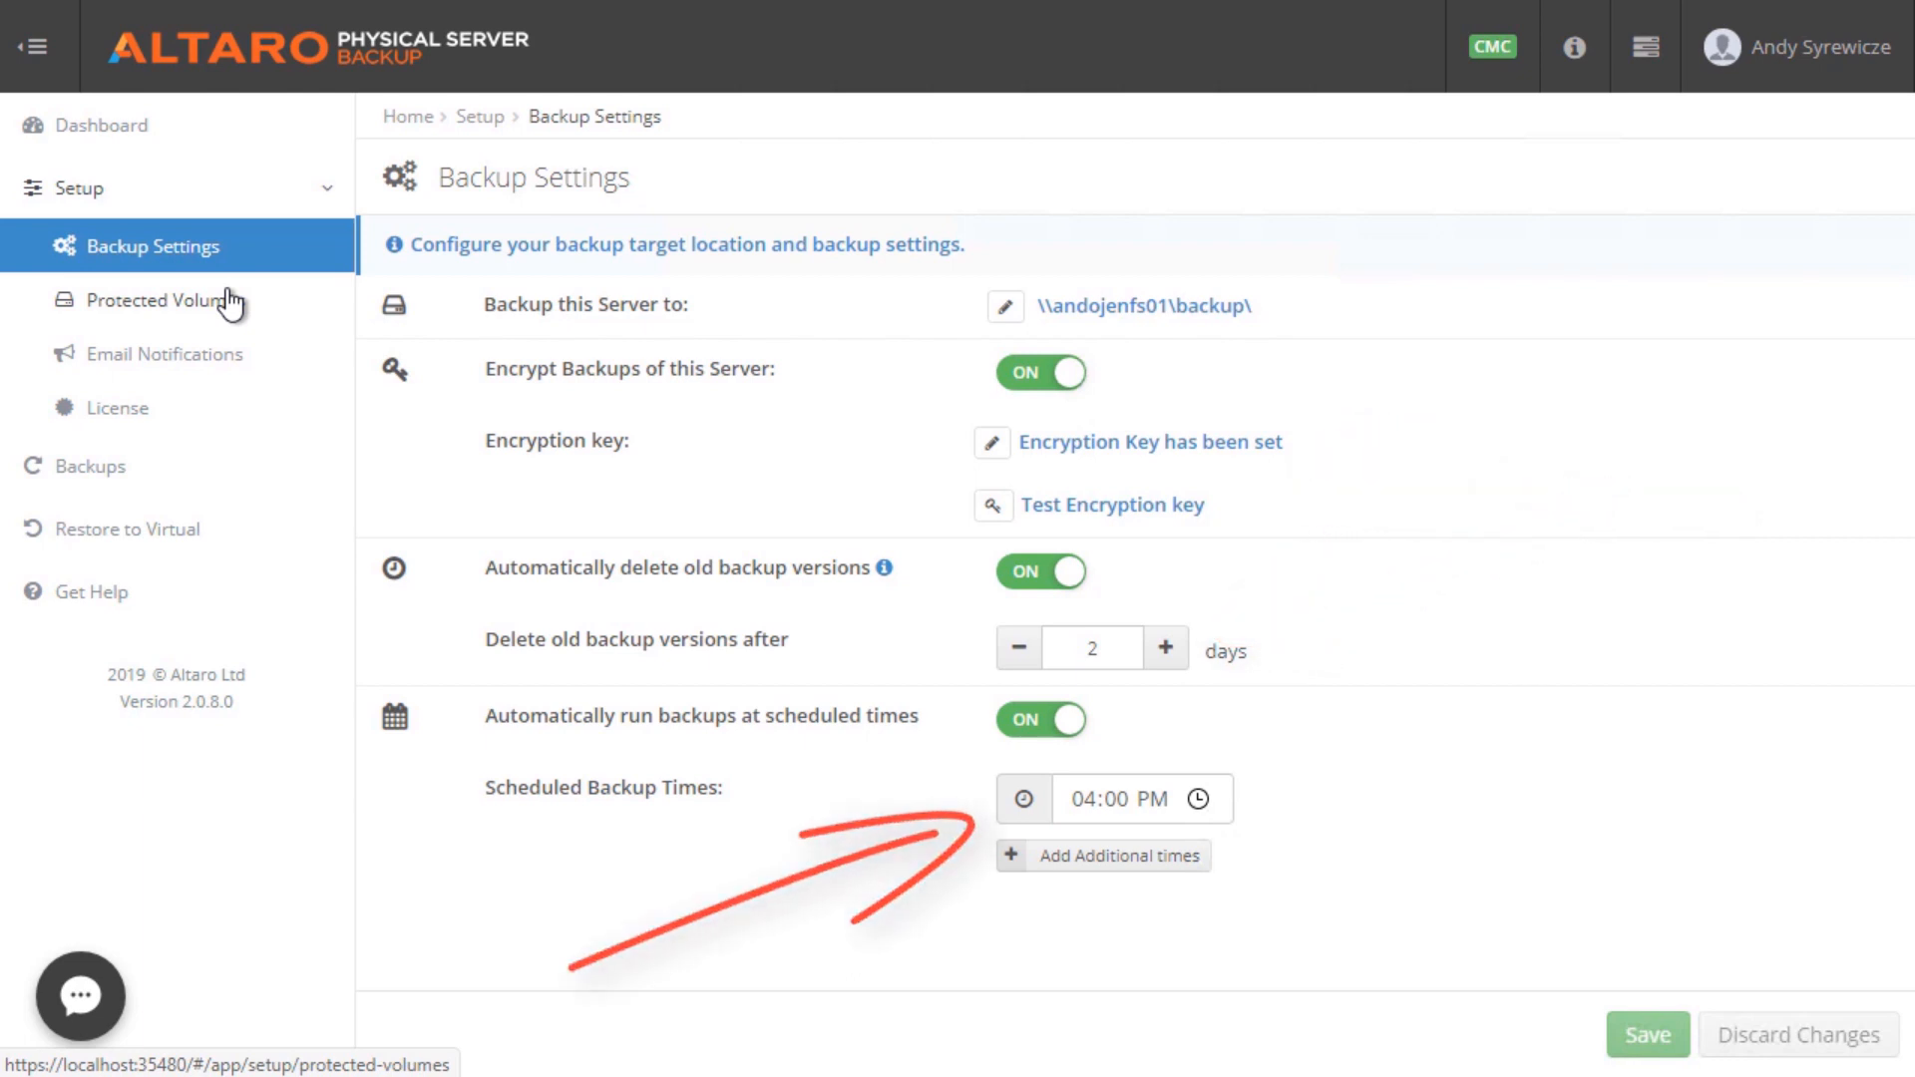
click(167, 299)
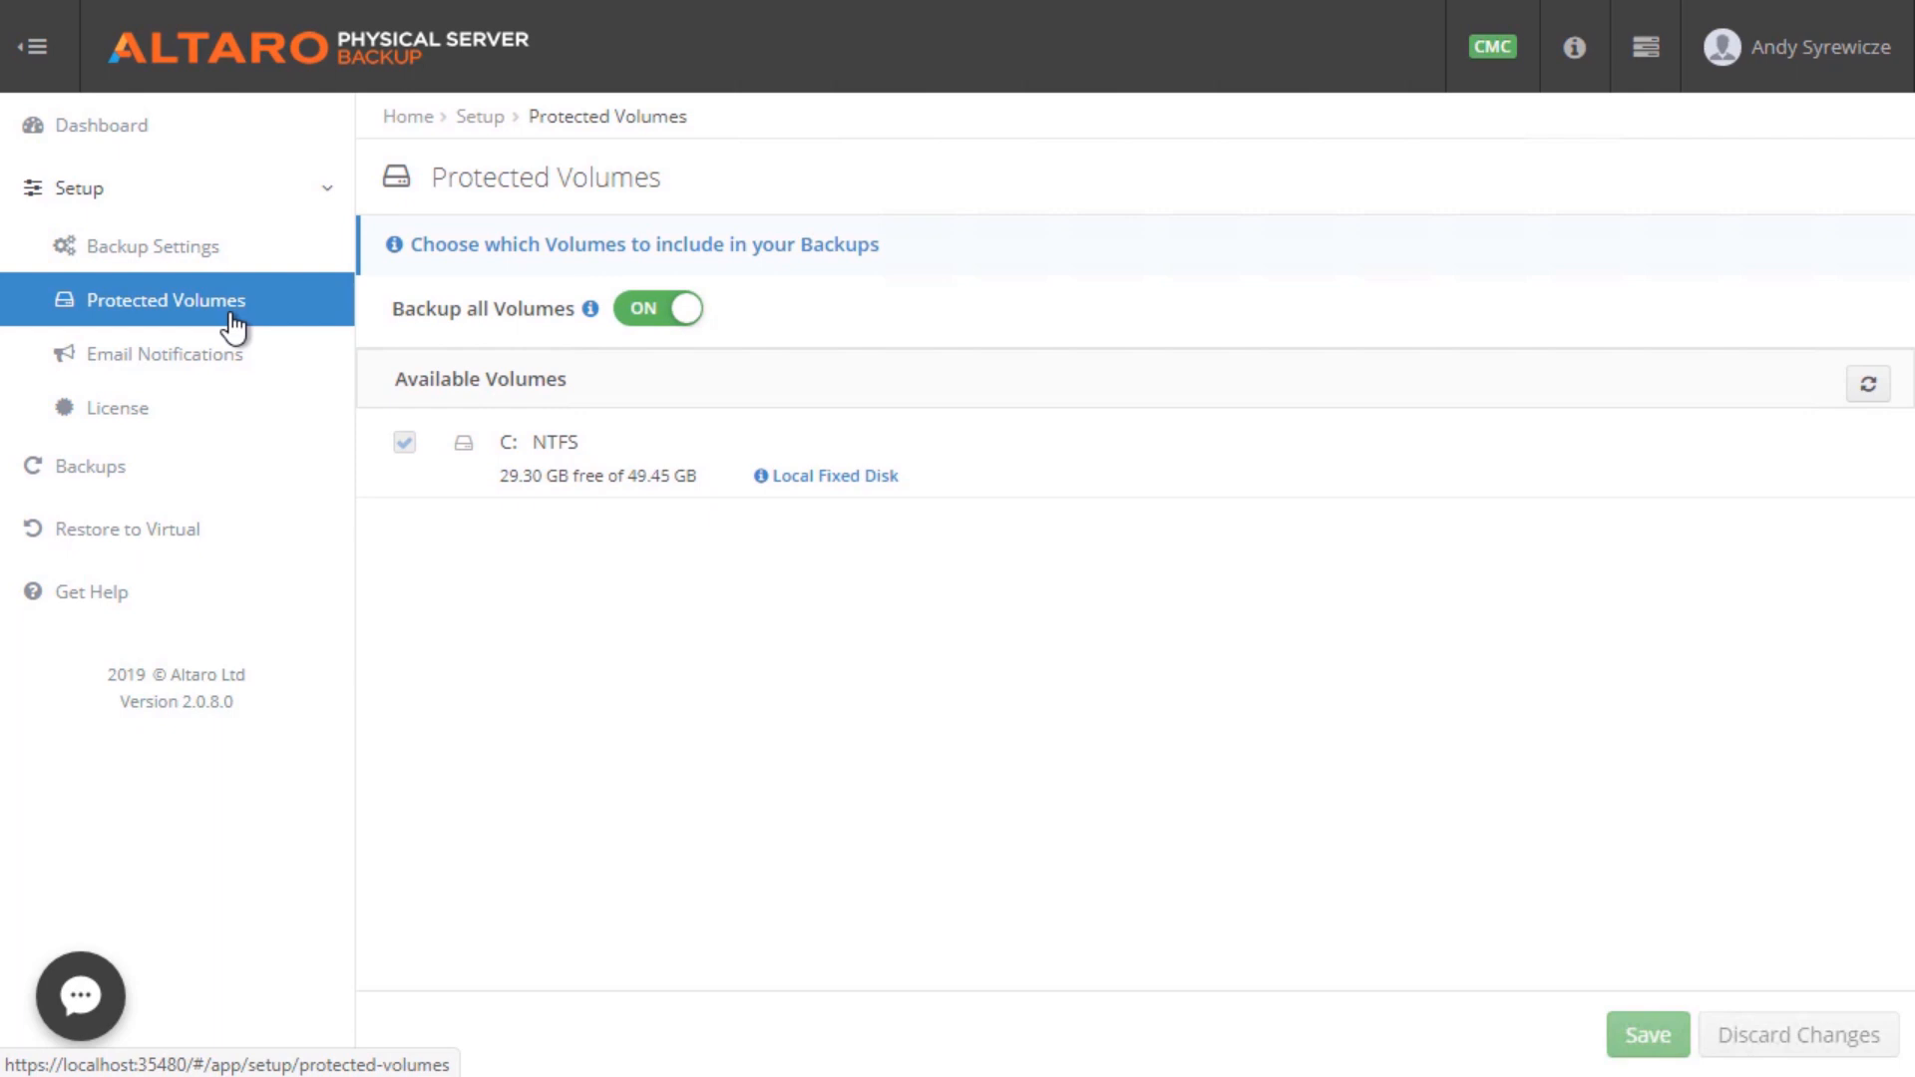
click(166, 355)
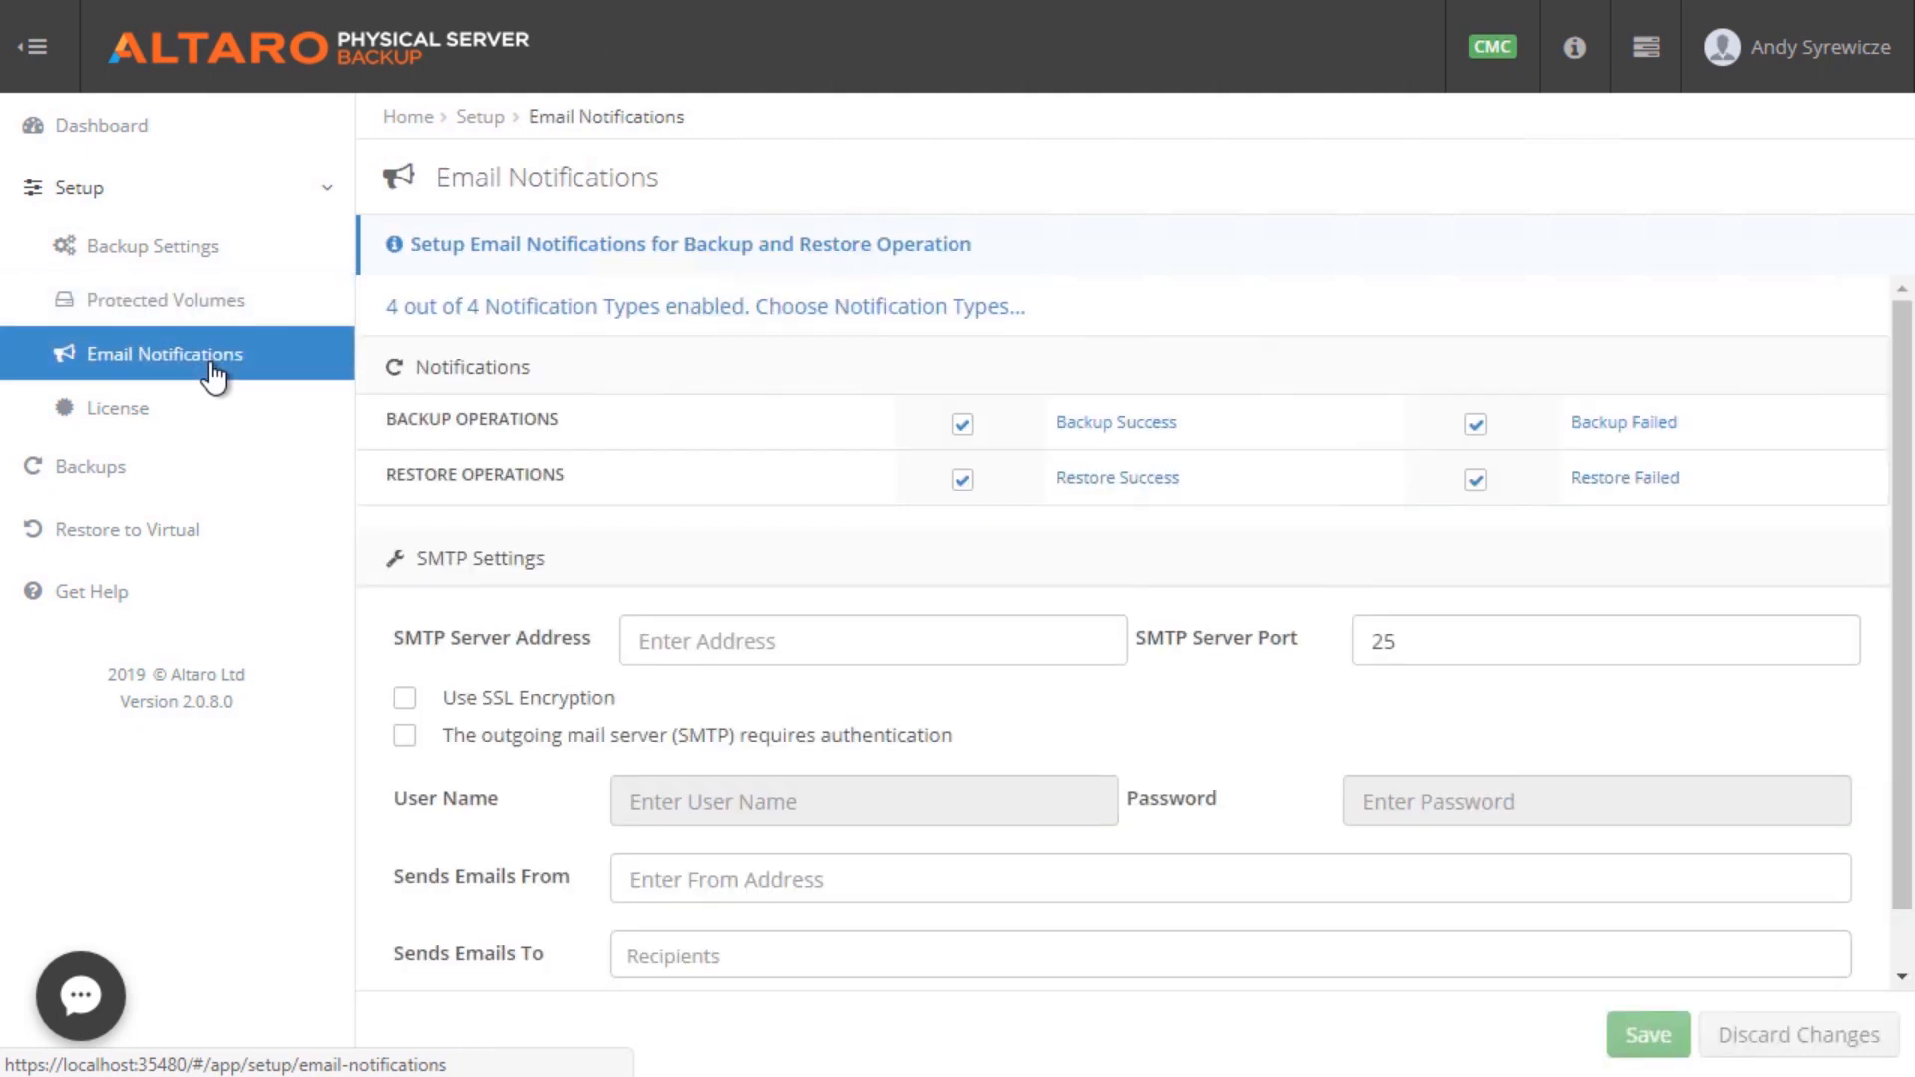
click(116, 407)
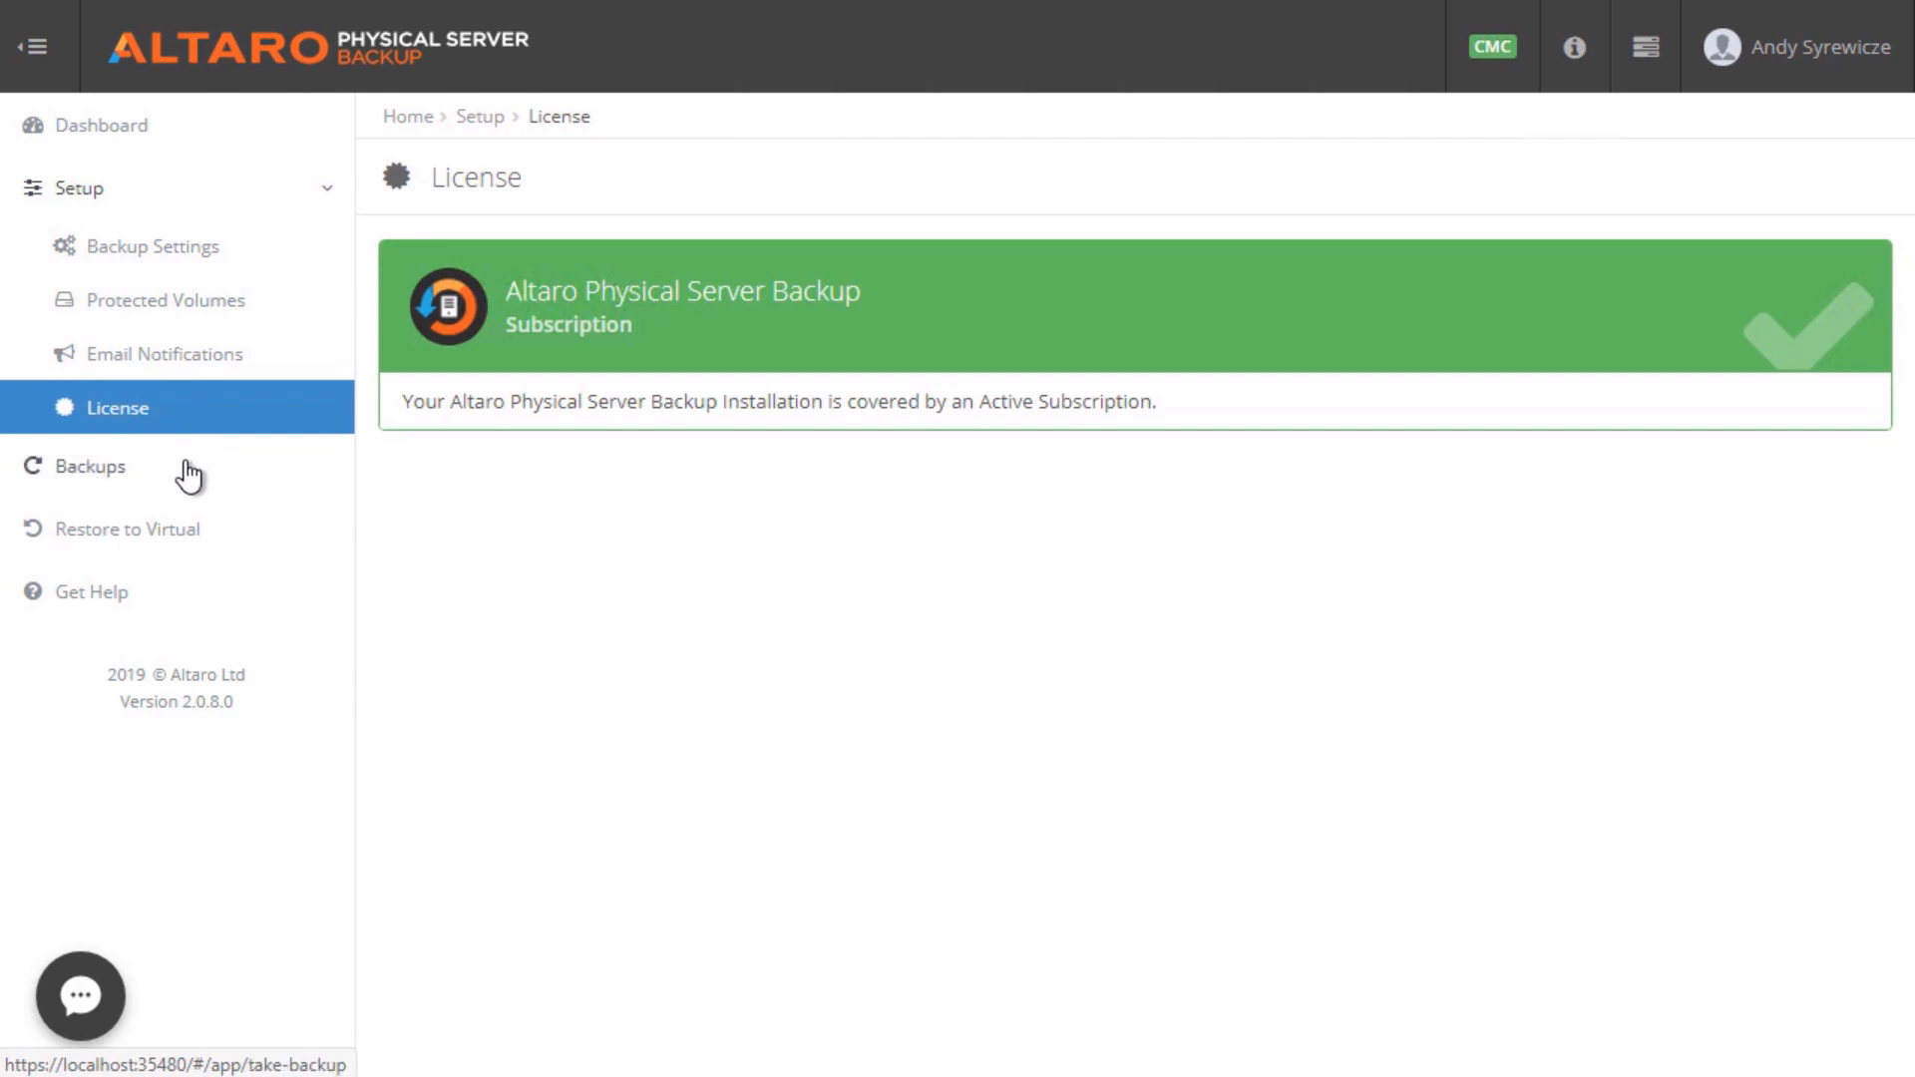
Take a new backup from the Backups page, then start the Restore to Virtual wizard
click(90, 467)
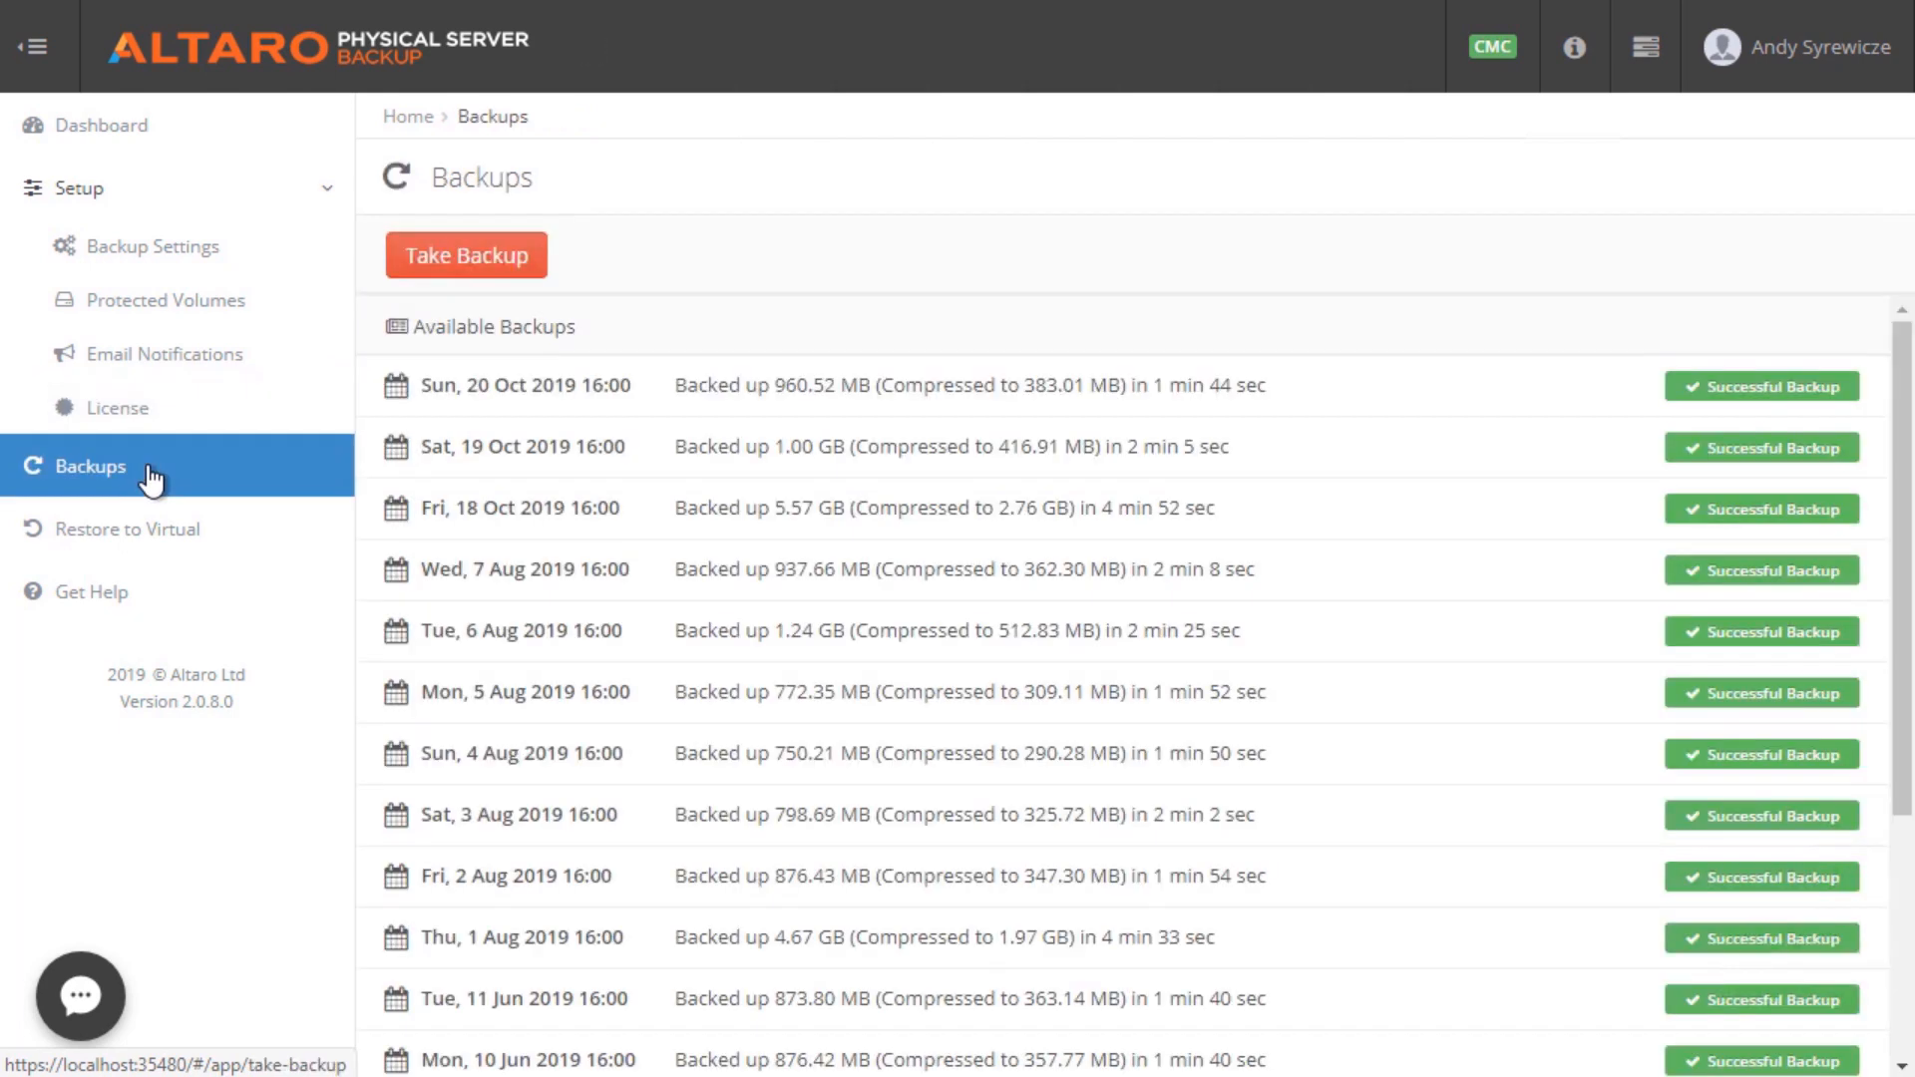
click(467, 255)
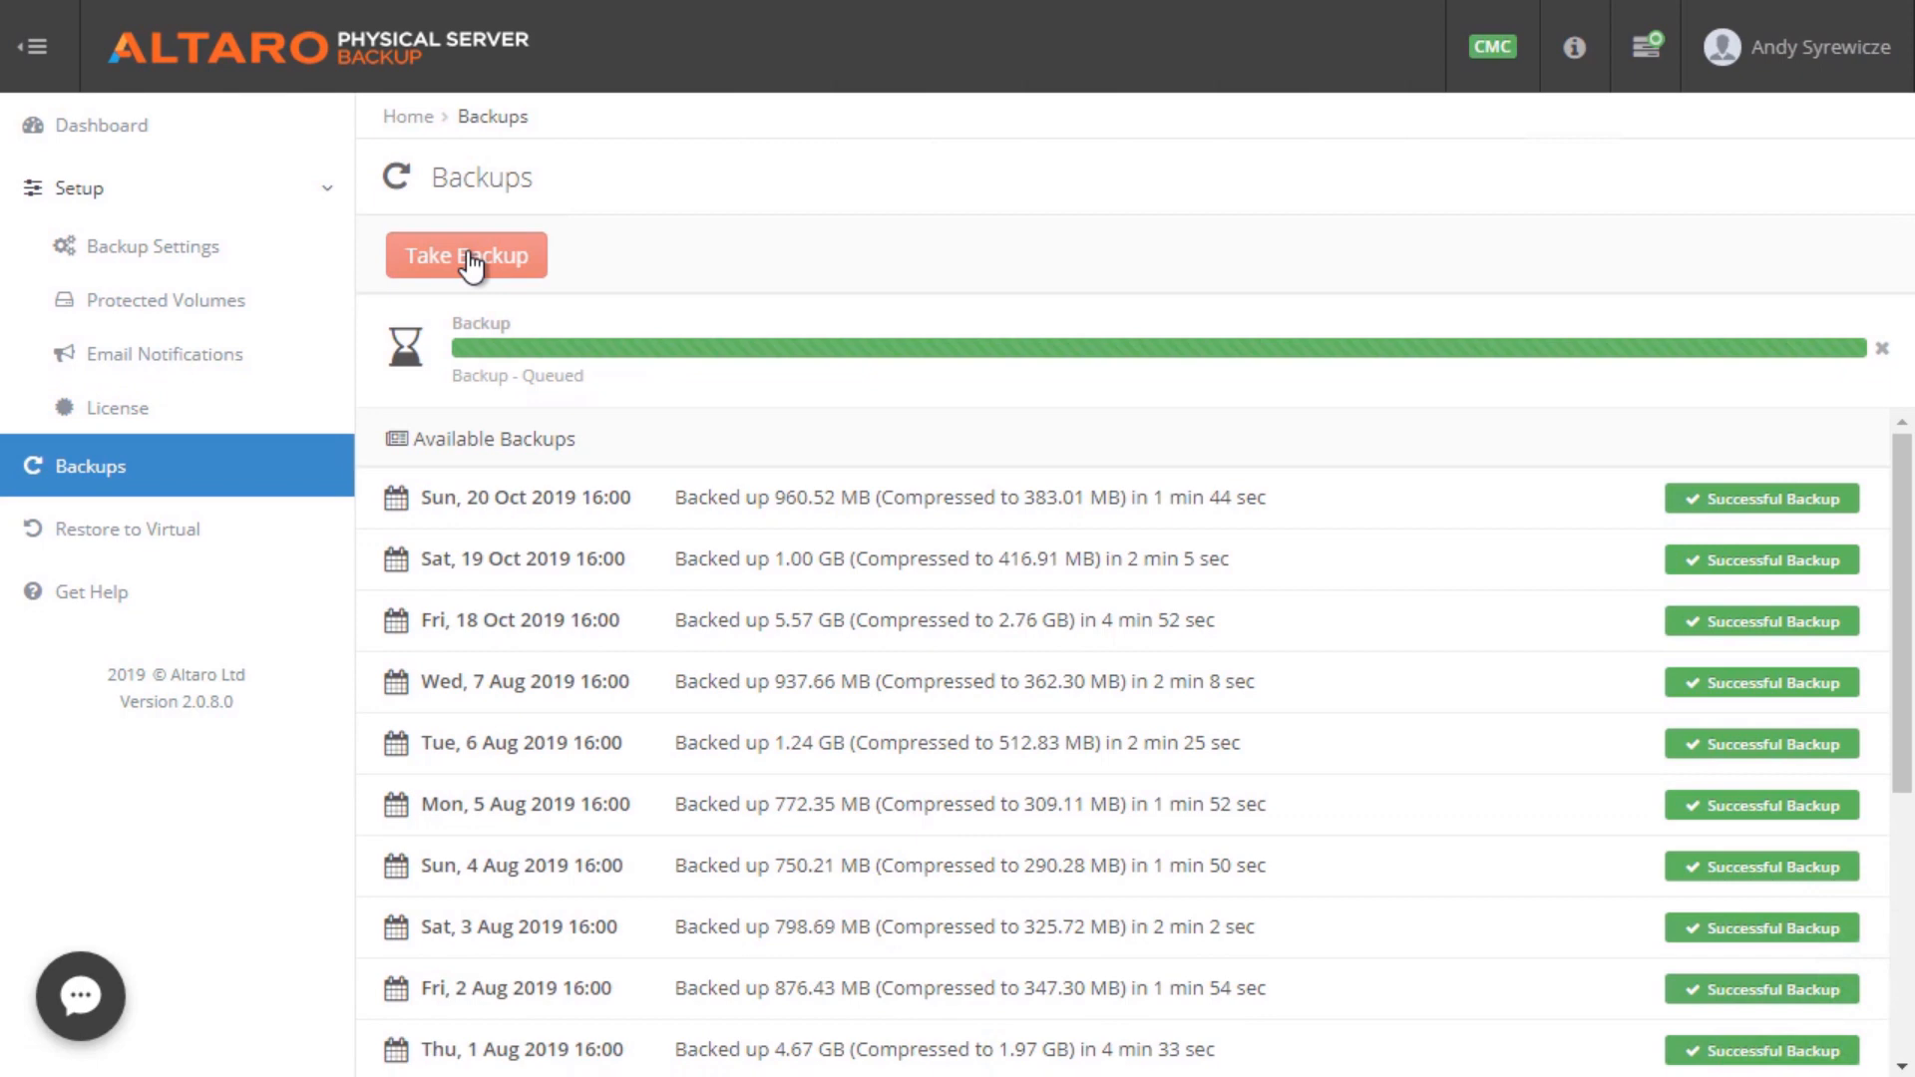
mouse_move(679, 403)
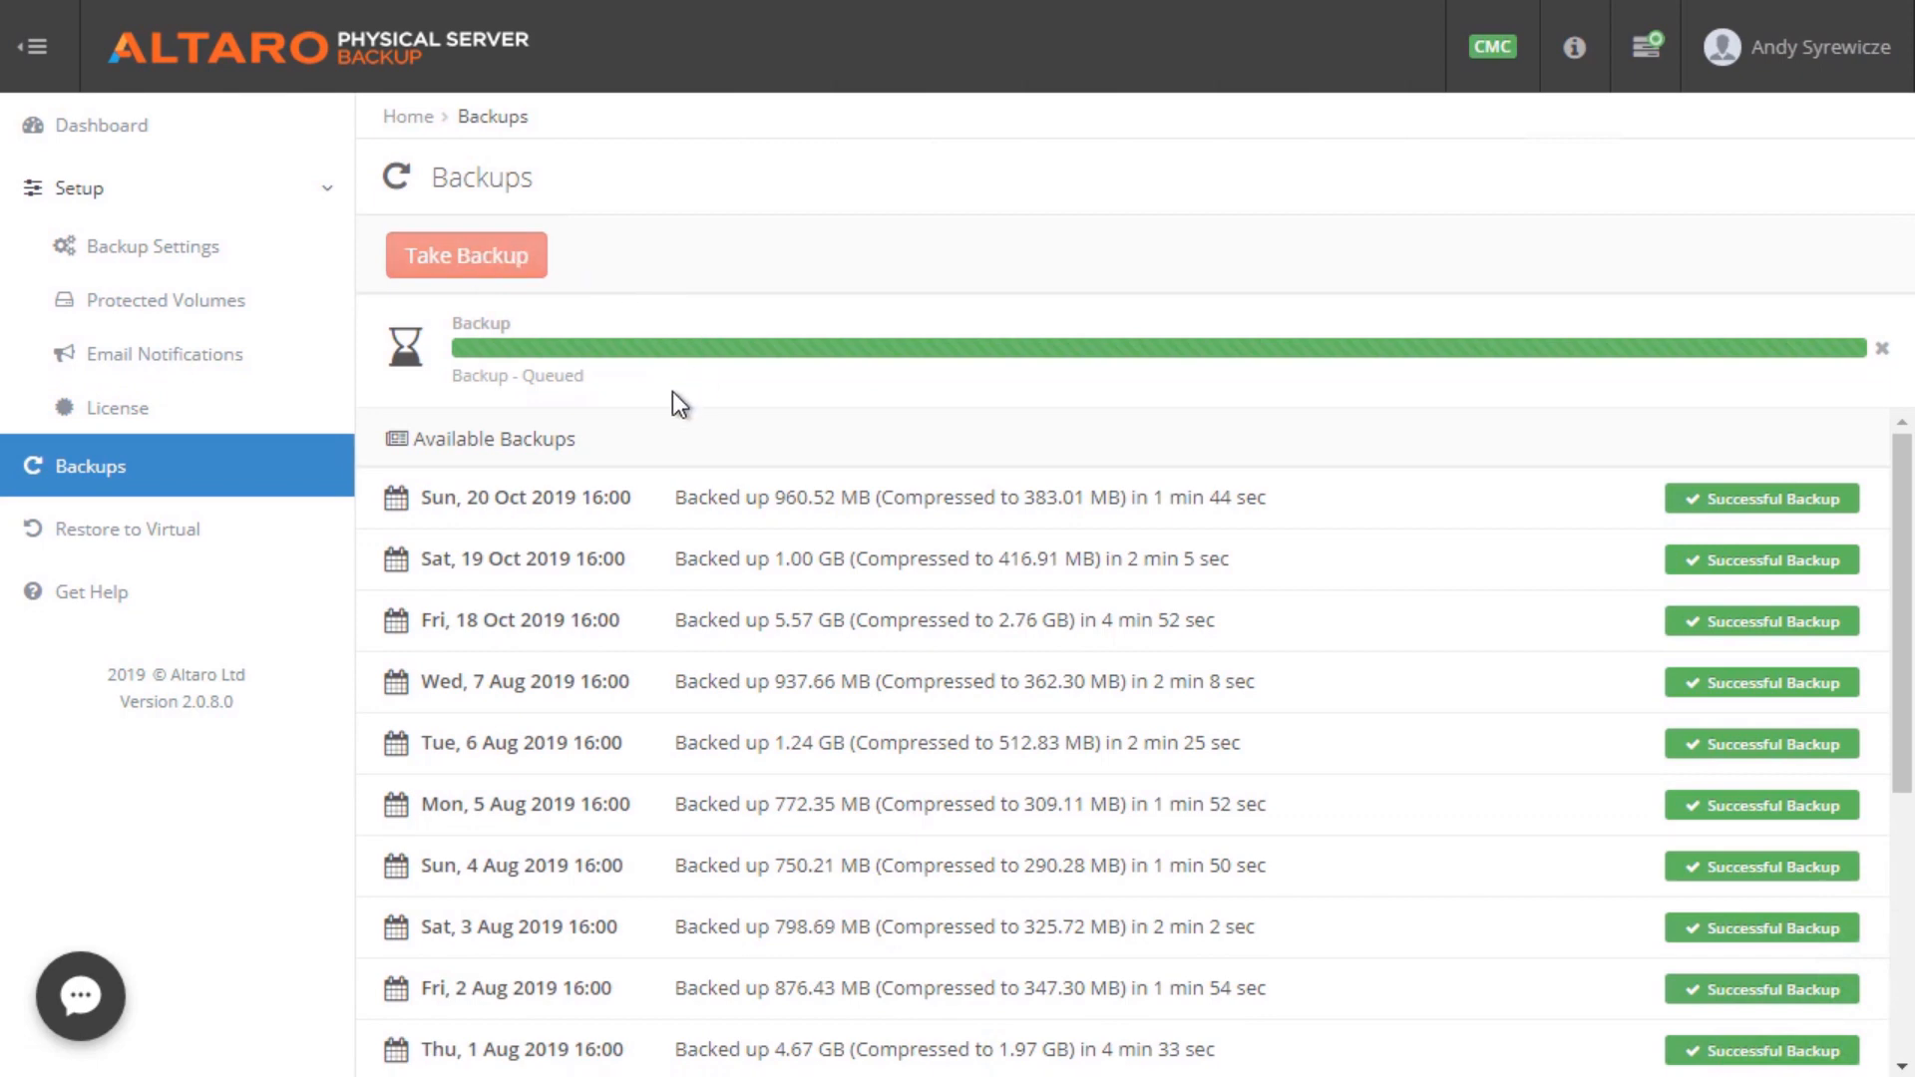
click(120, 529)
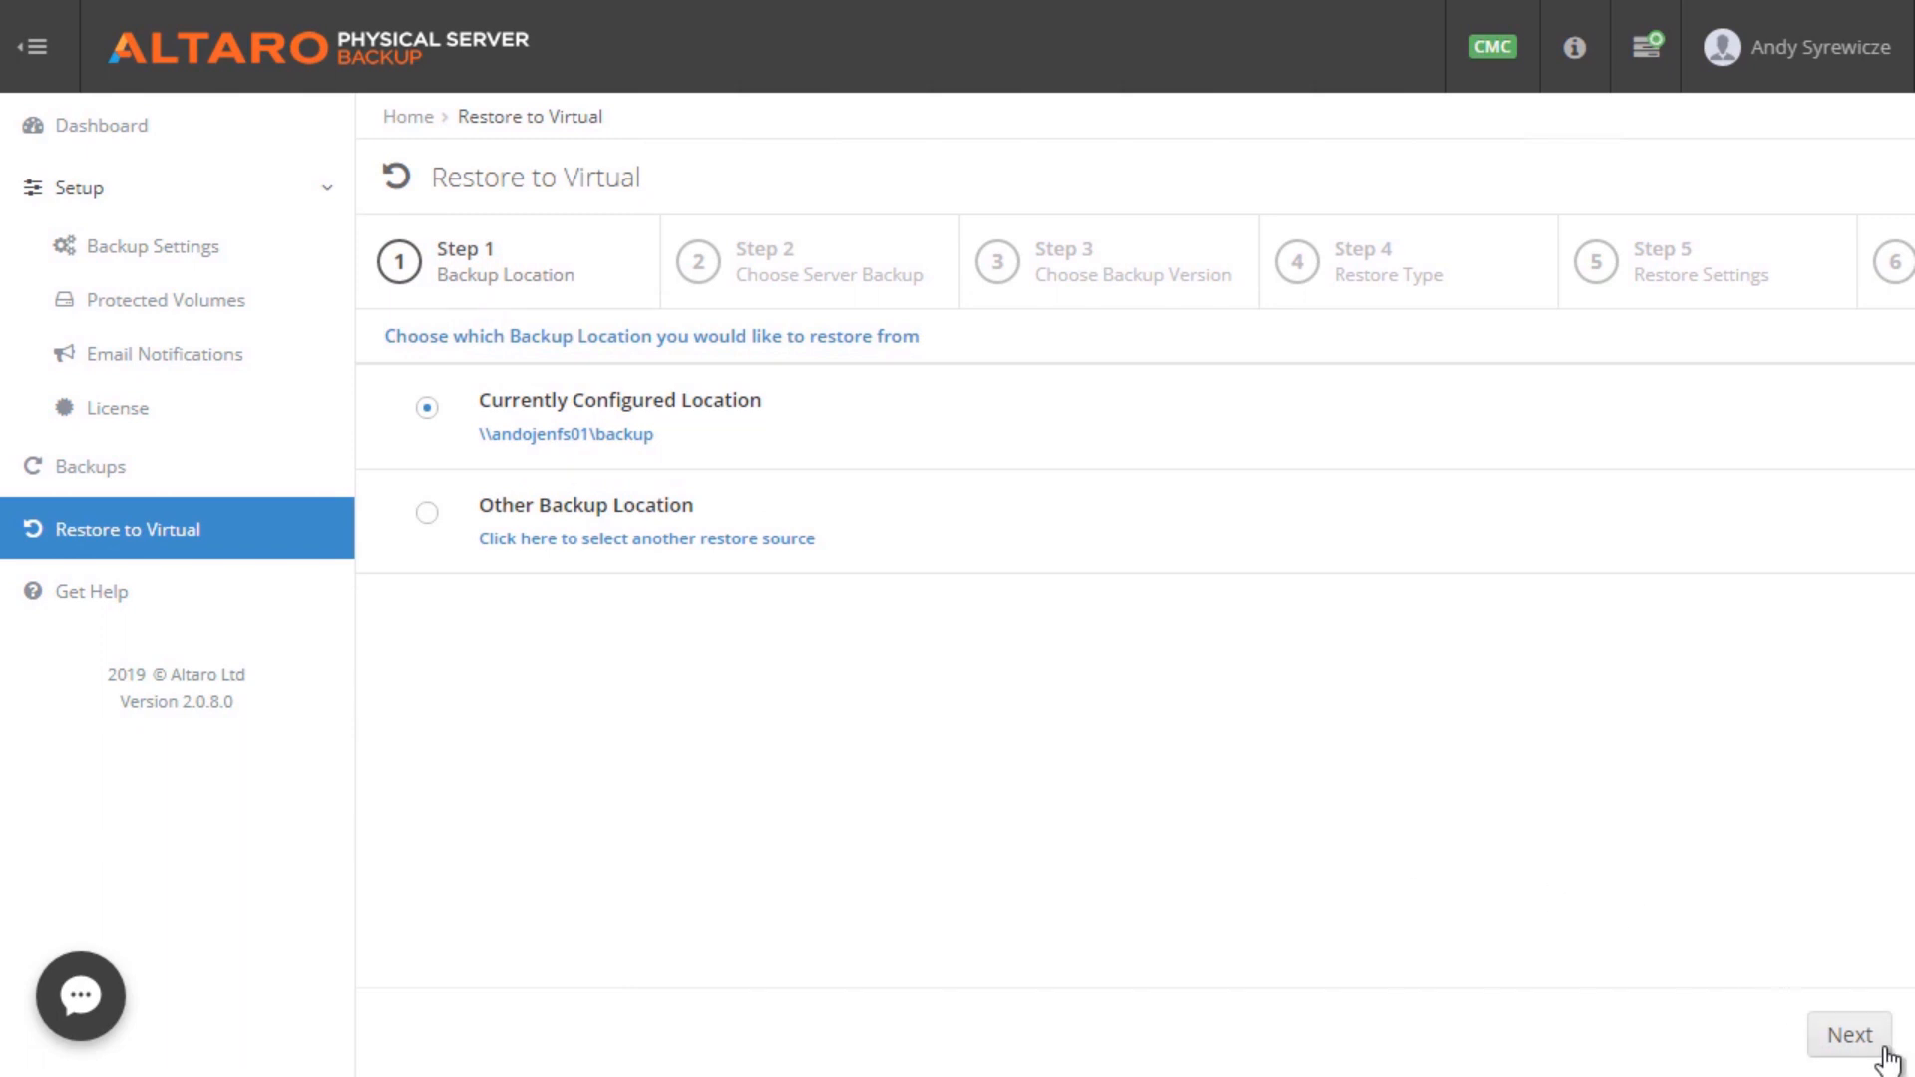
Accept the configured backup location and select server ANDOJENUT01 to load its backup versions
click(1847, 1061)
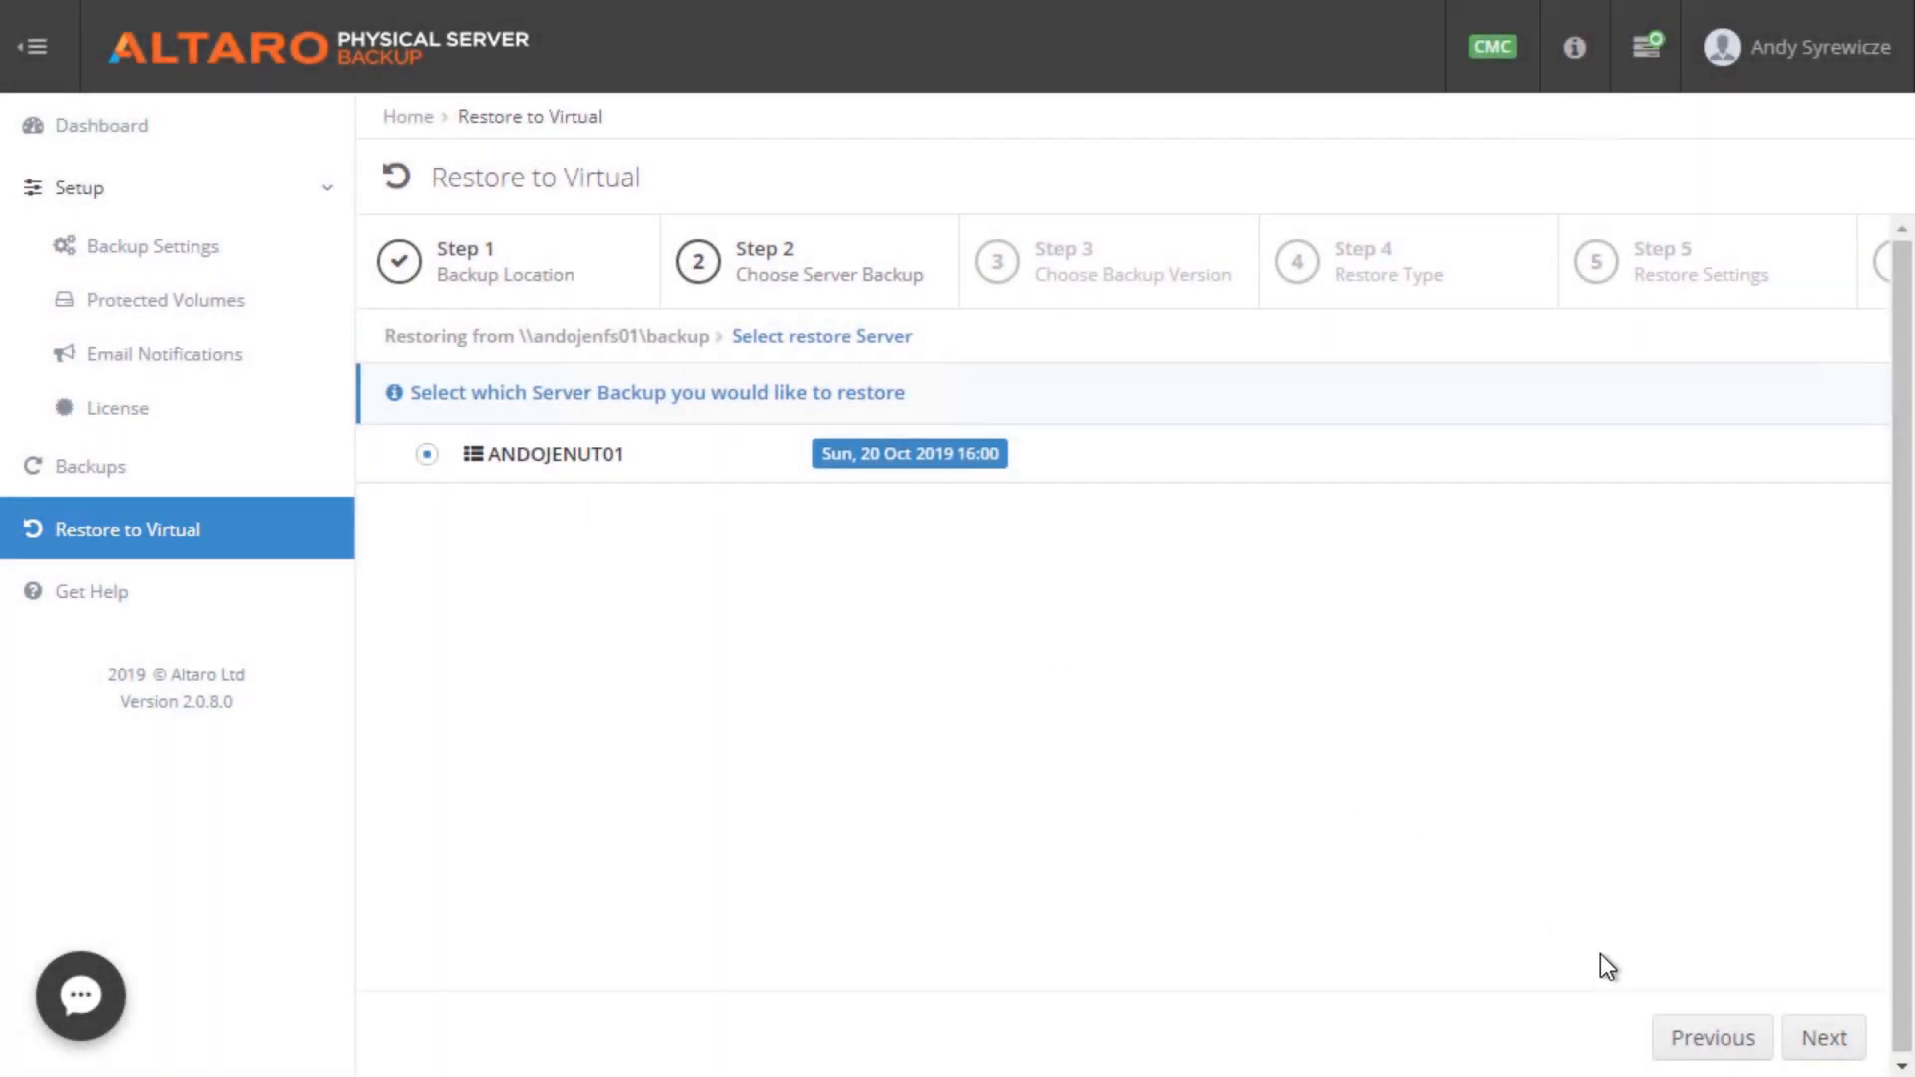
click(1827, 1037)
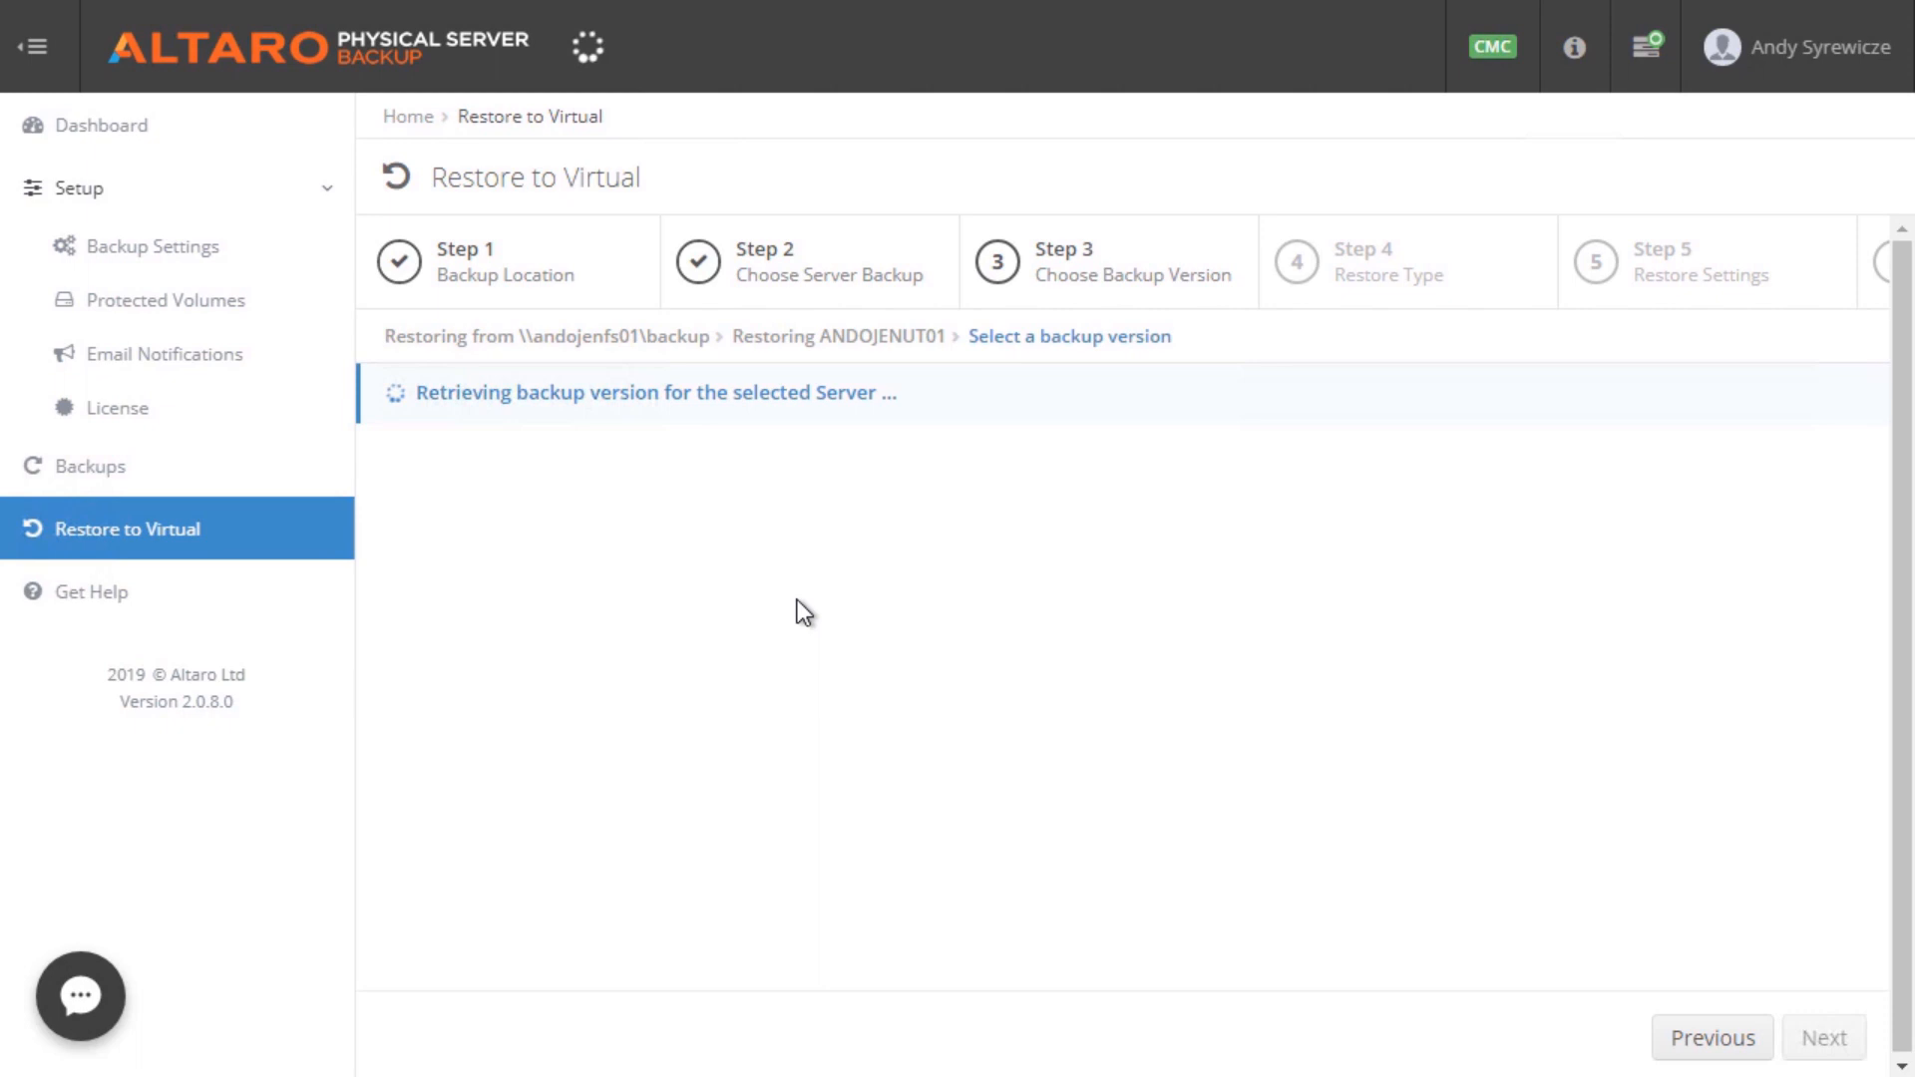
mouse_move(780, 603)
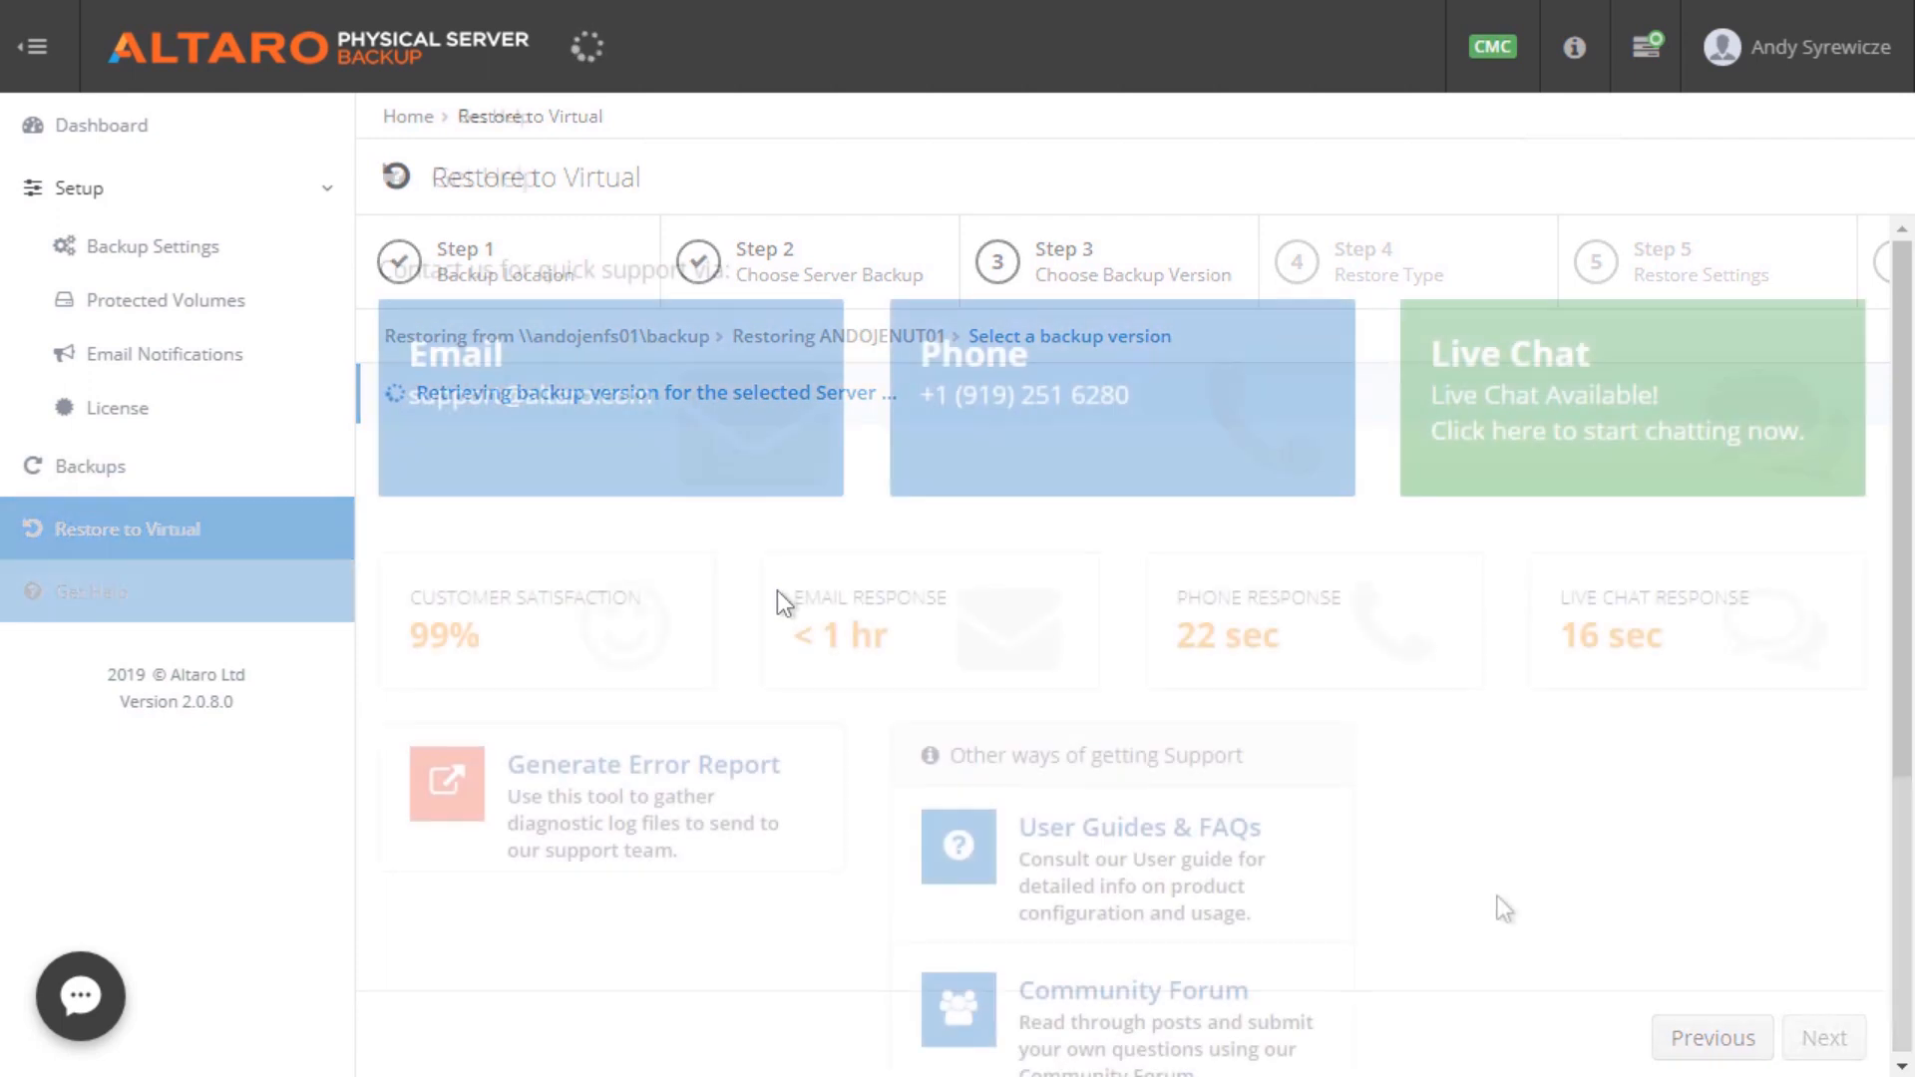
View the Get Help support page, then switch to the Cloud Management Console via the CMC badge
click(74, 591)
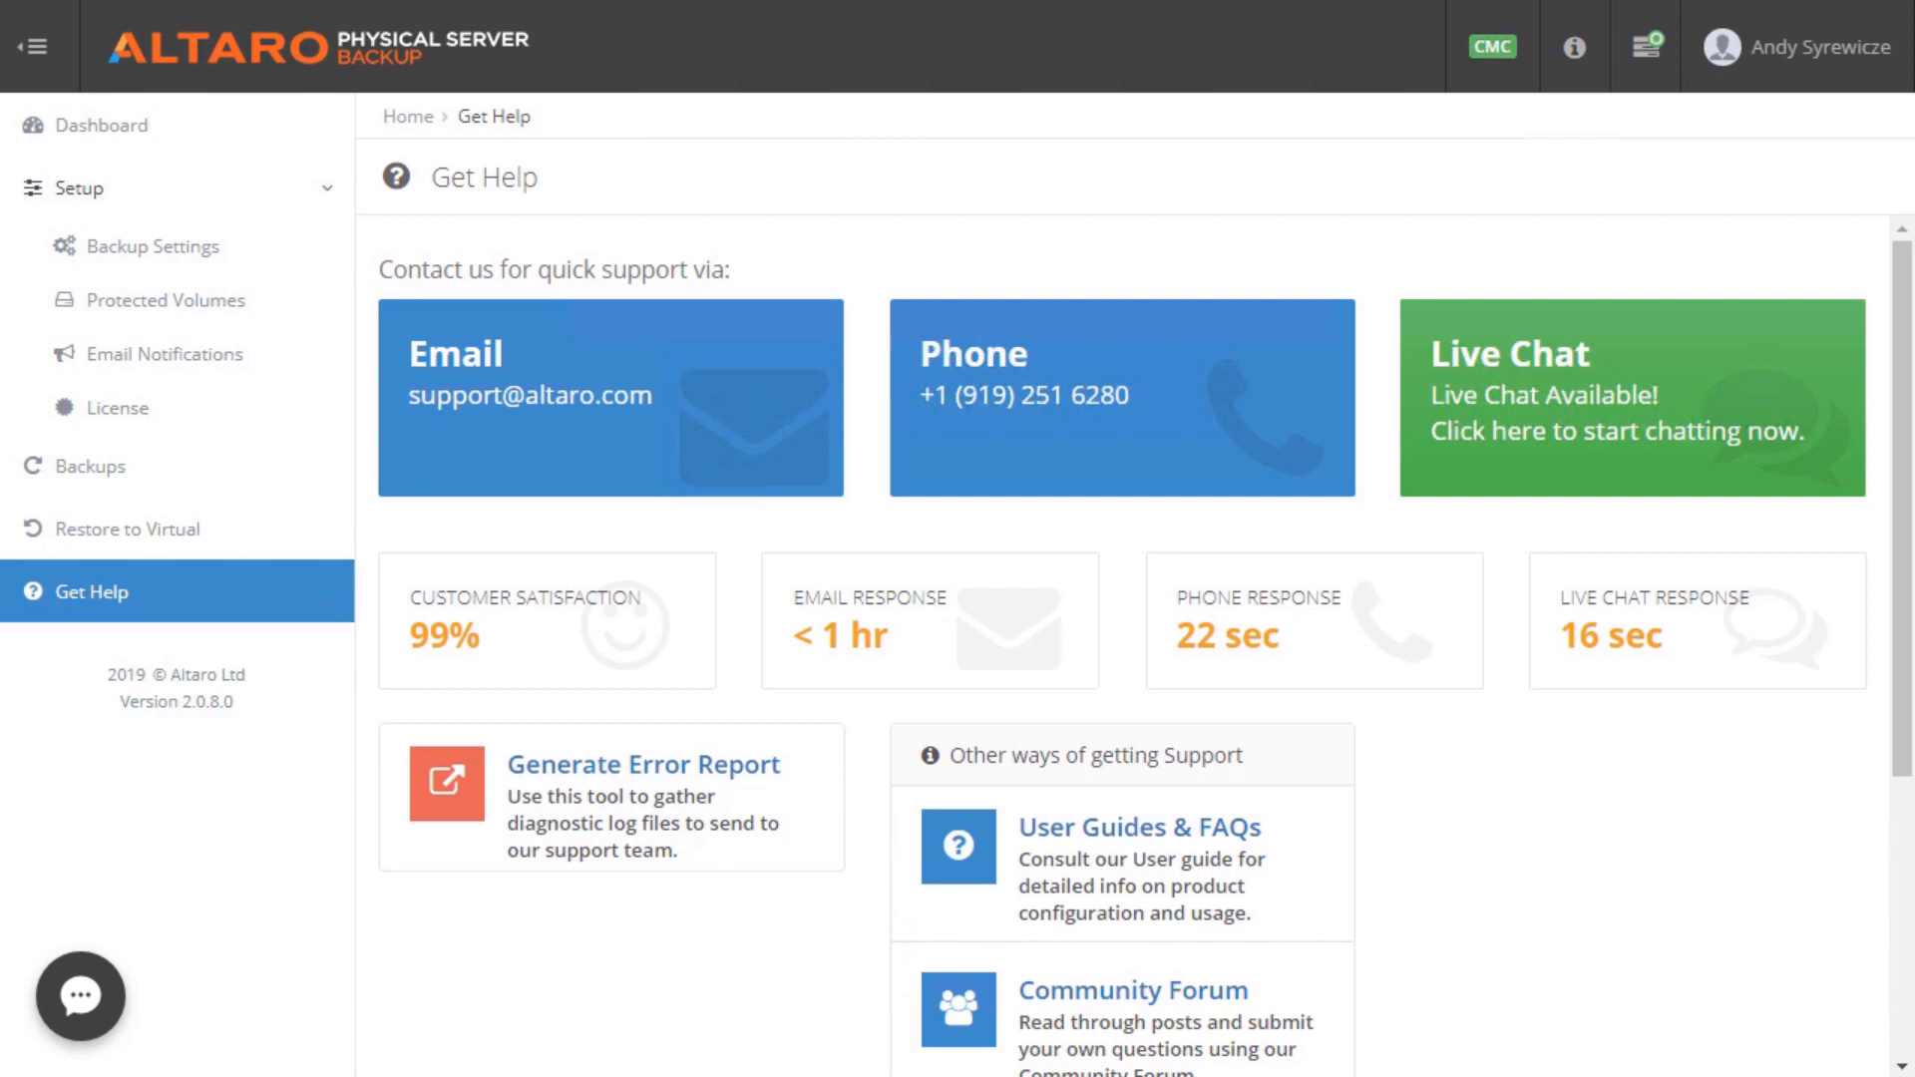
click(1492, 48)
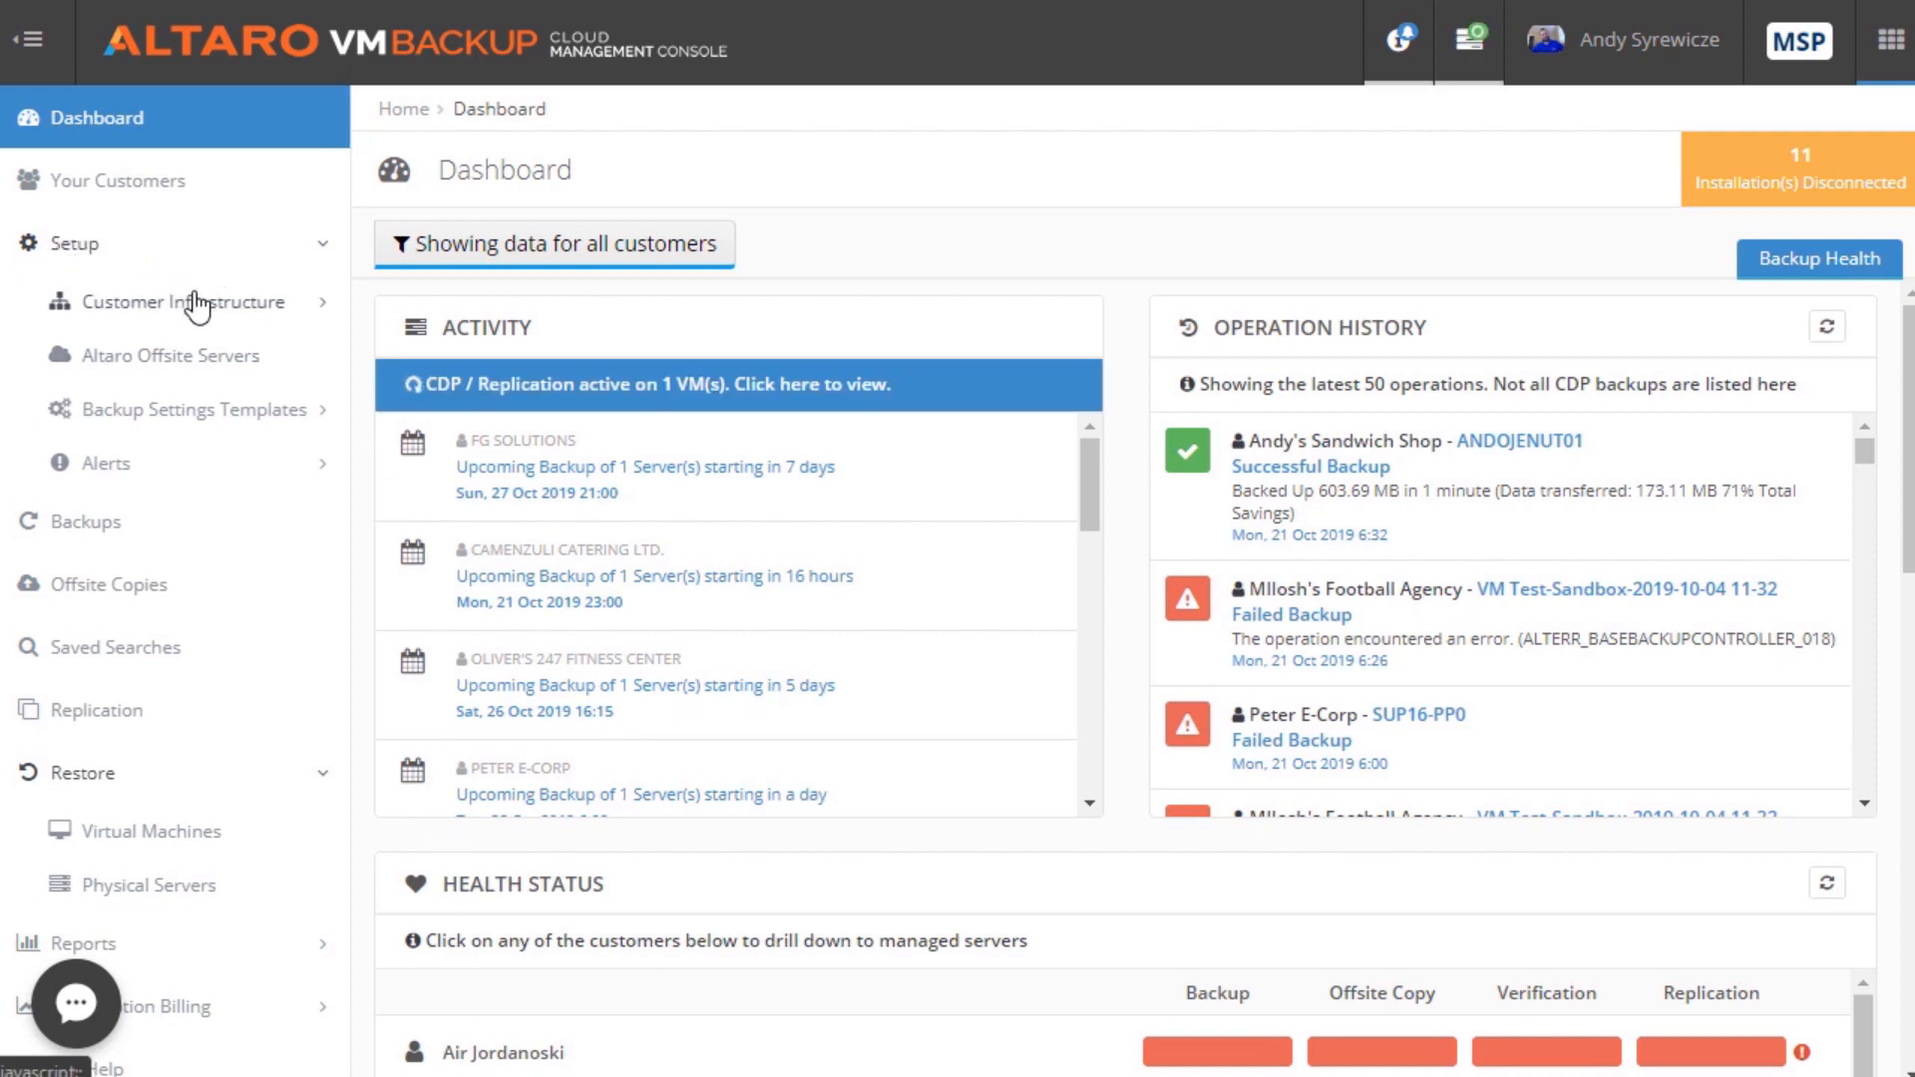
Navigate Customer Infrastructure > Altaro Installations and manage the ANDOJENUT01 installation
click(200, 303)
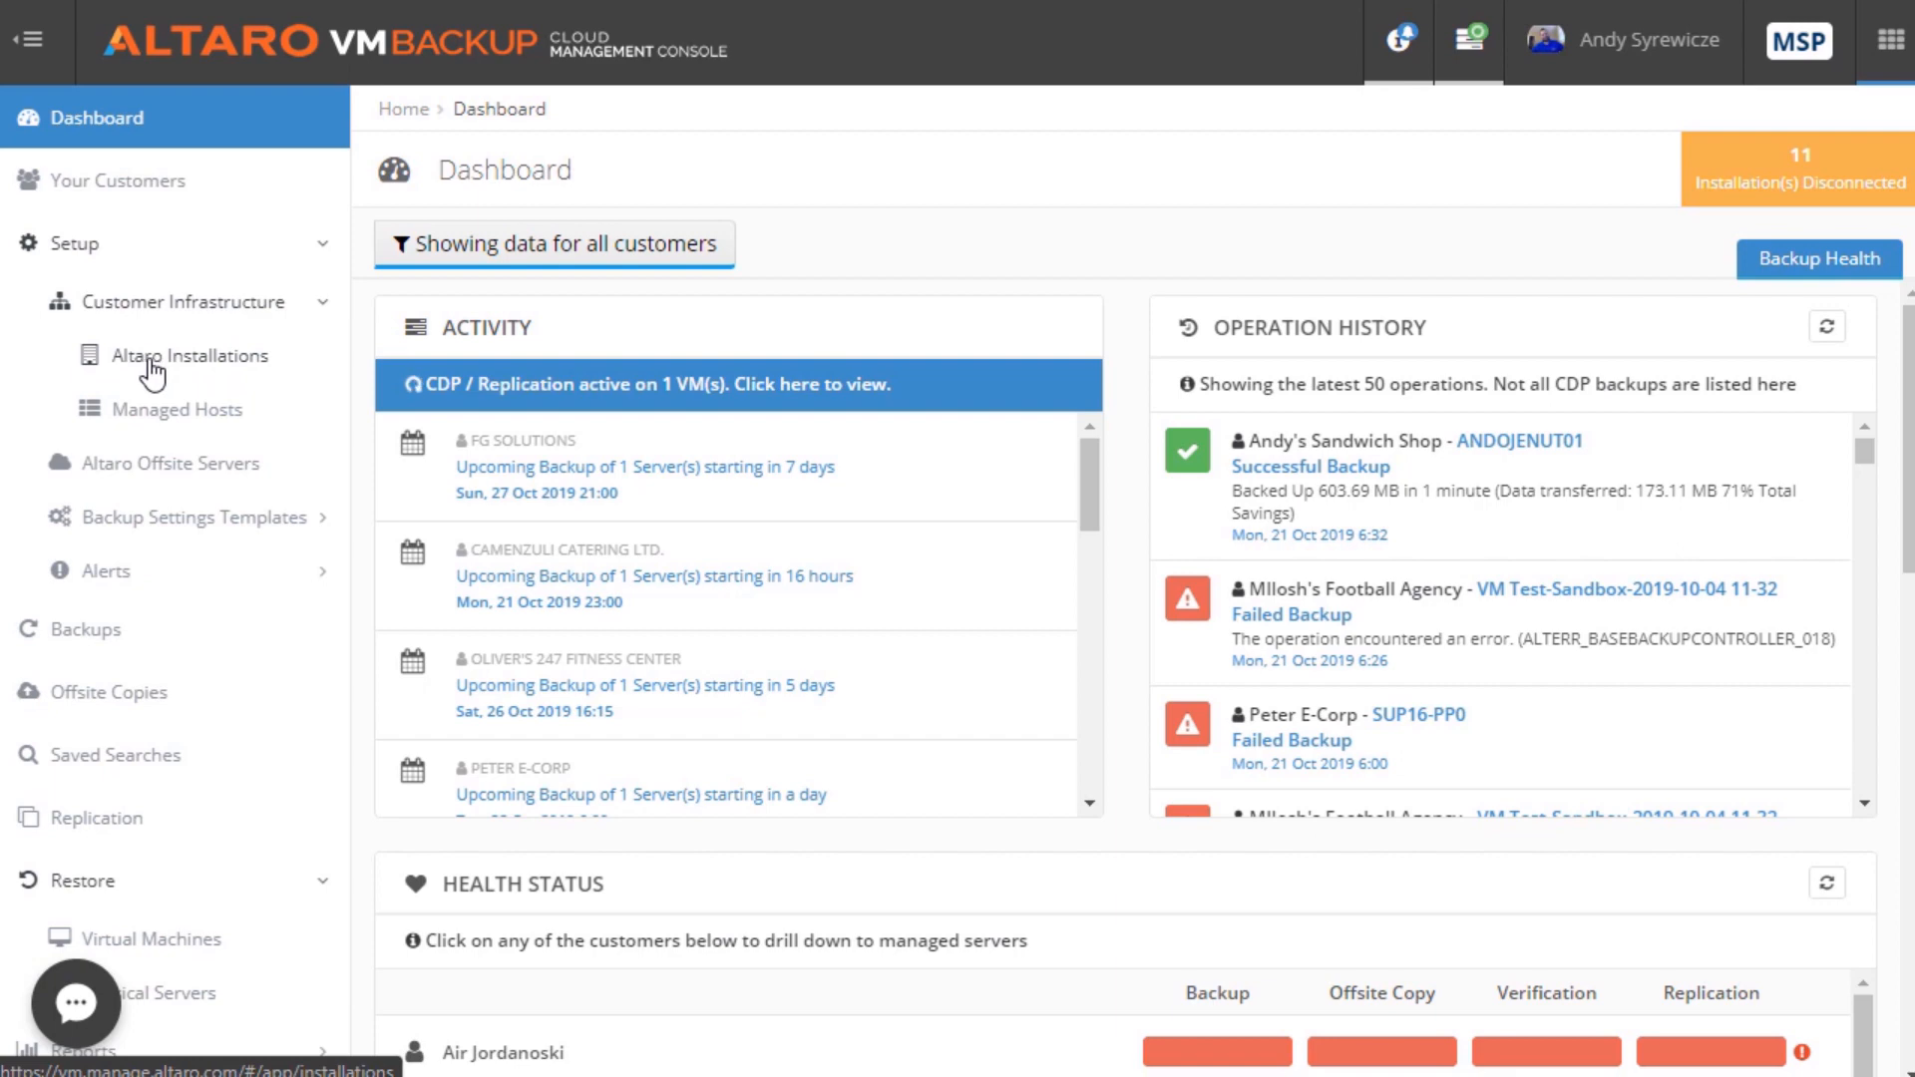
click(177, 355)
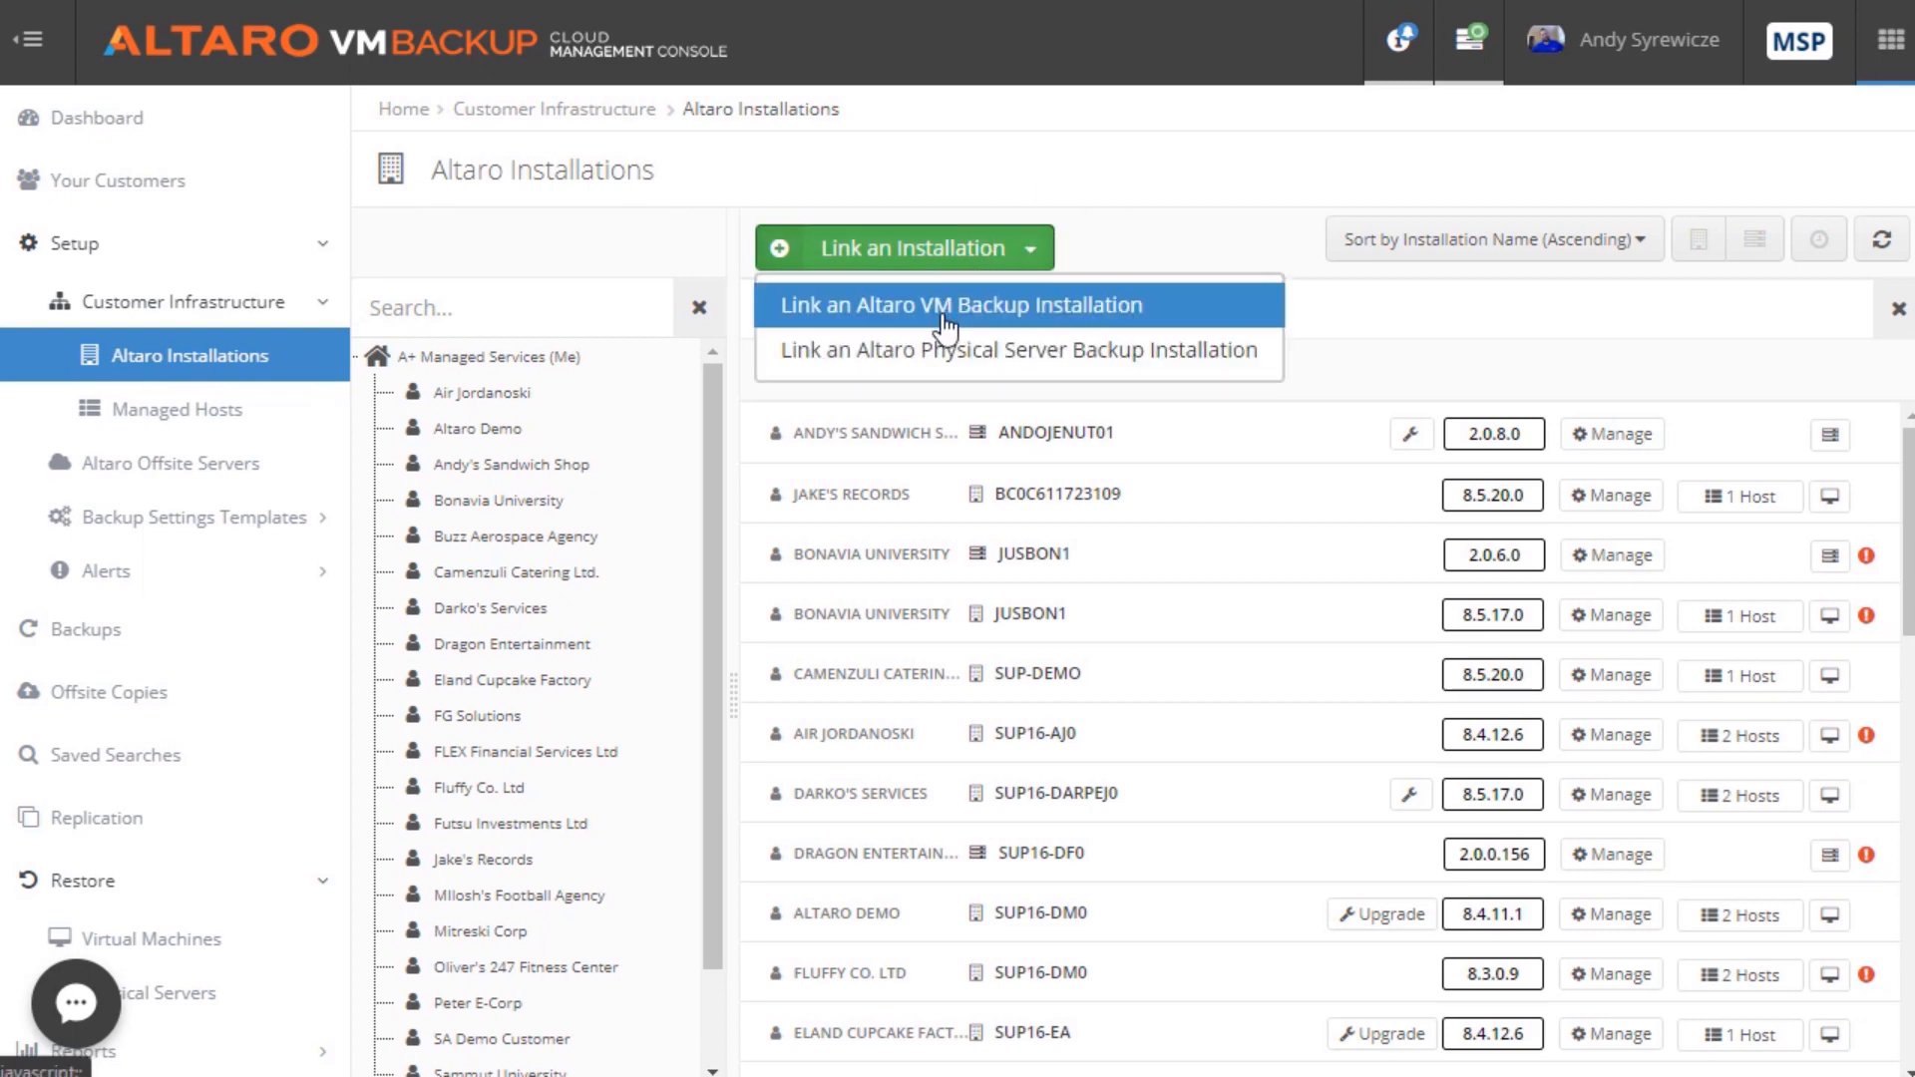
click(1015, 349)
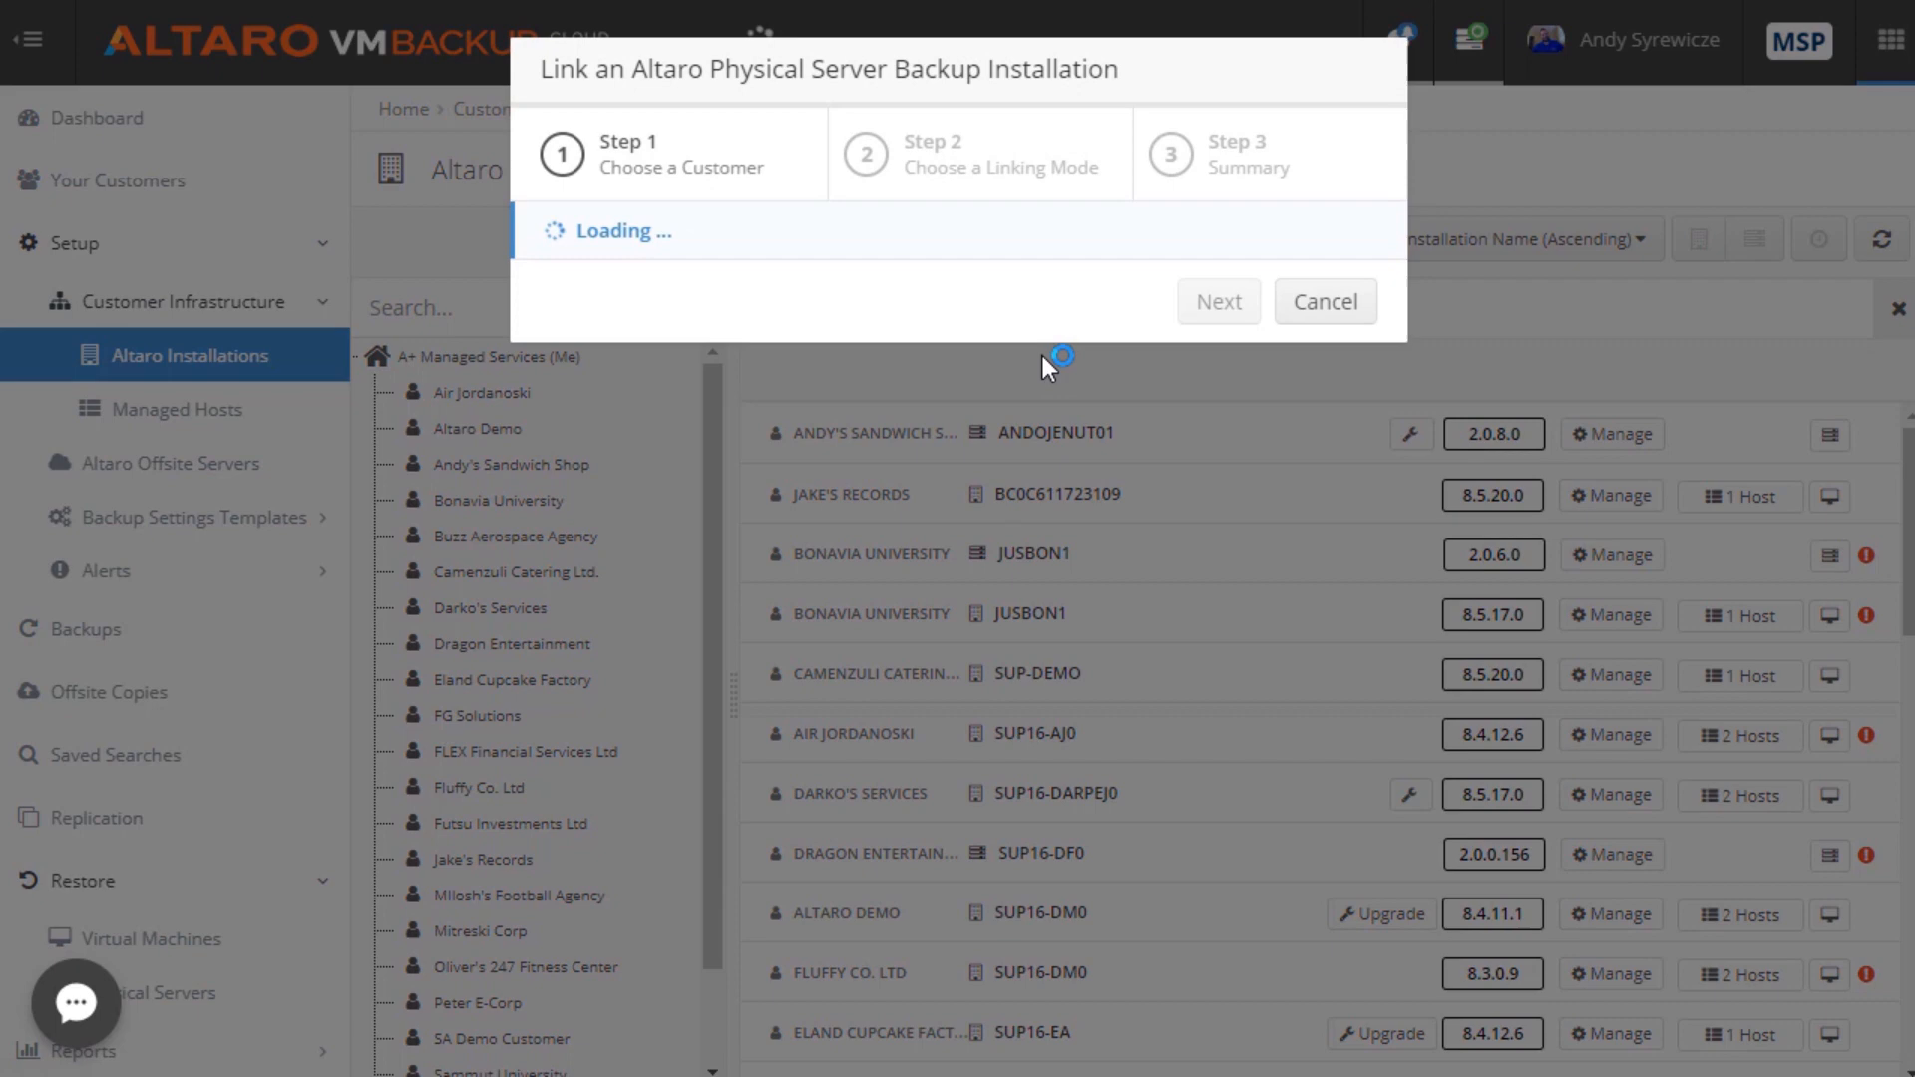
click(658, 331)
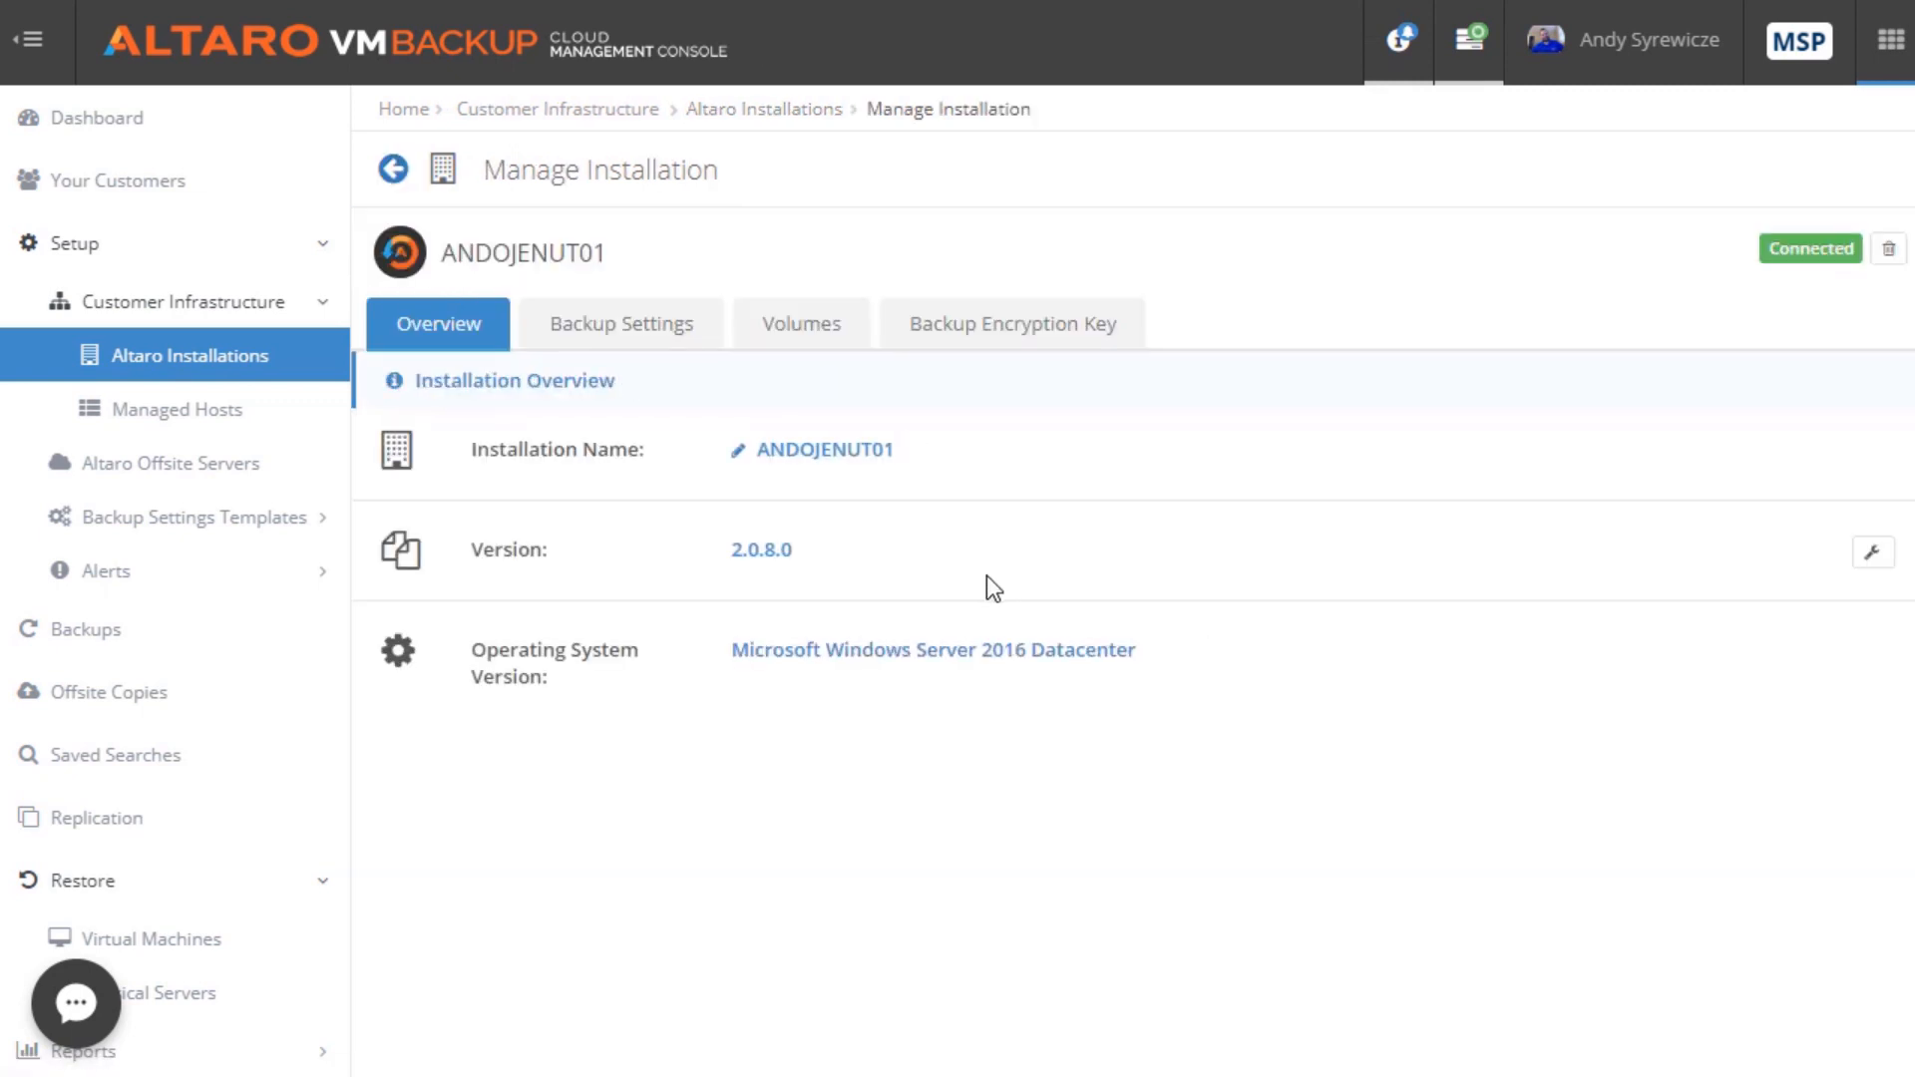
mouse_move(902, 270)
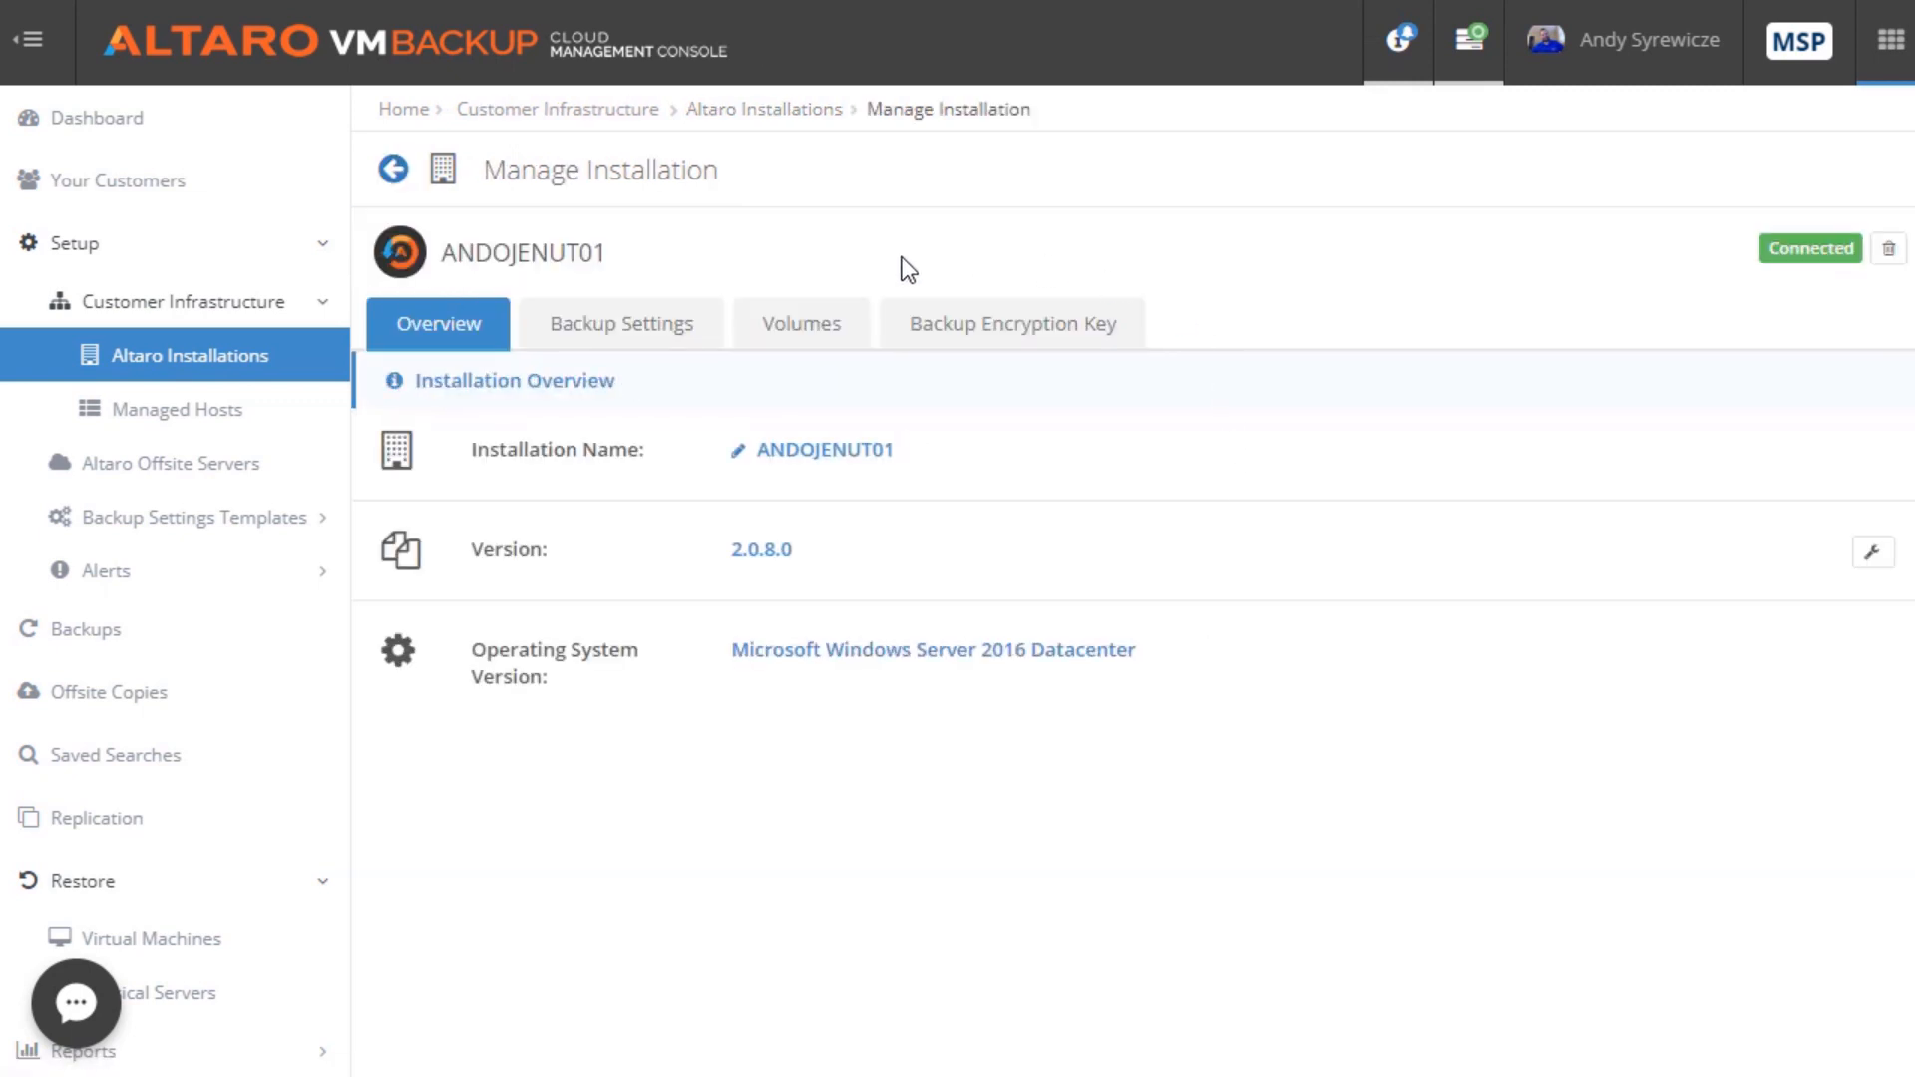
mouse_move(636, 347)
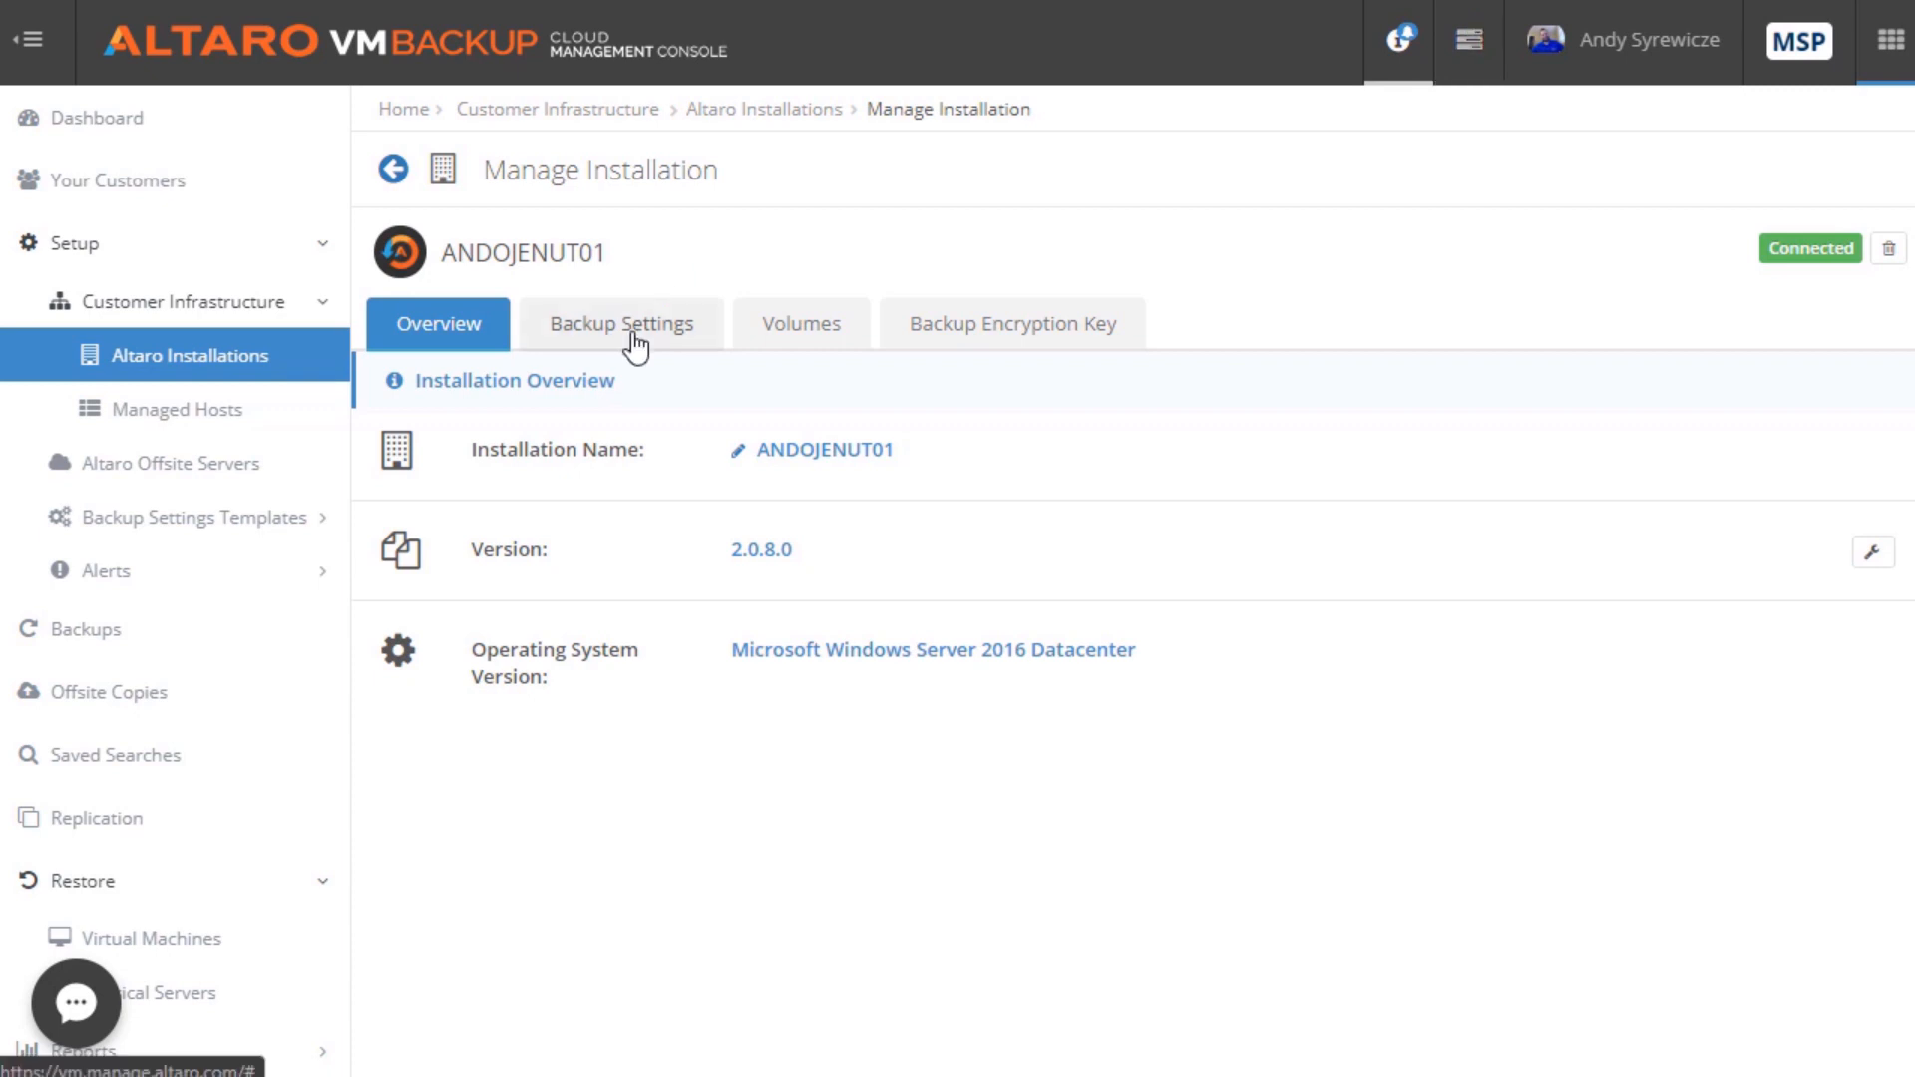
Review ANDOJENUT01's Backup Settings and Volumes remotely, then list its backups
click(622, 323)
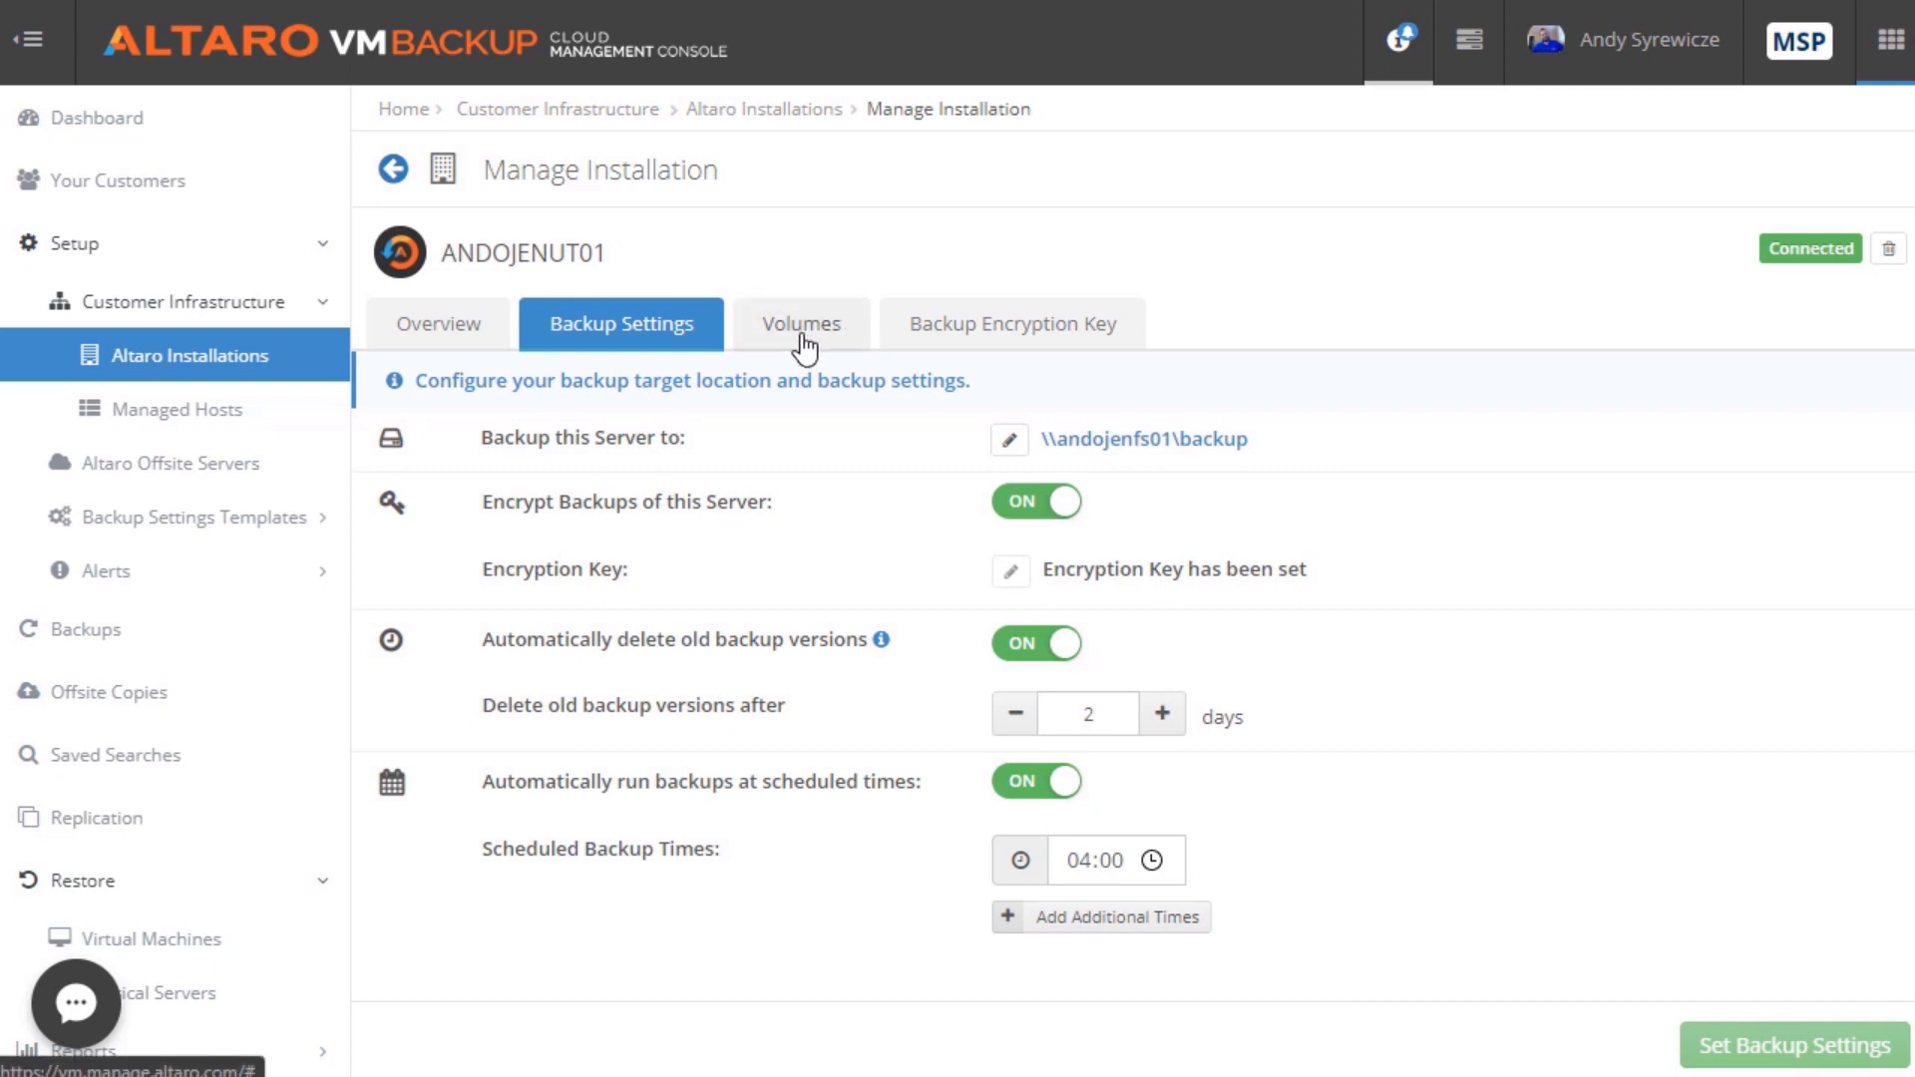
click(802, 323)
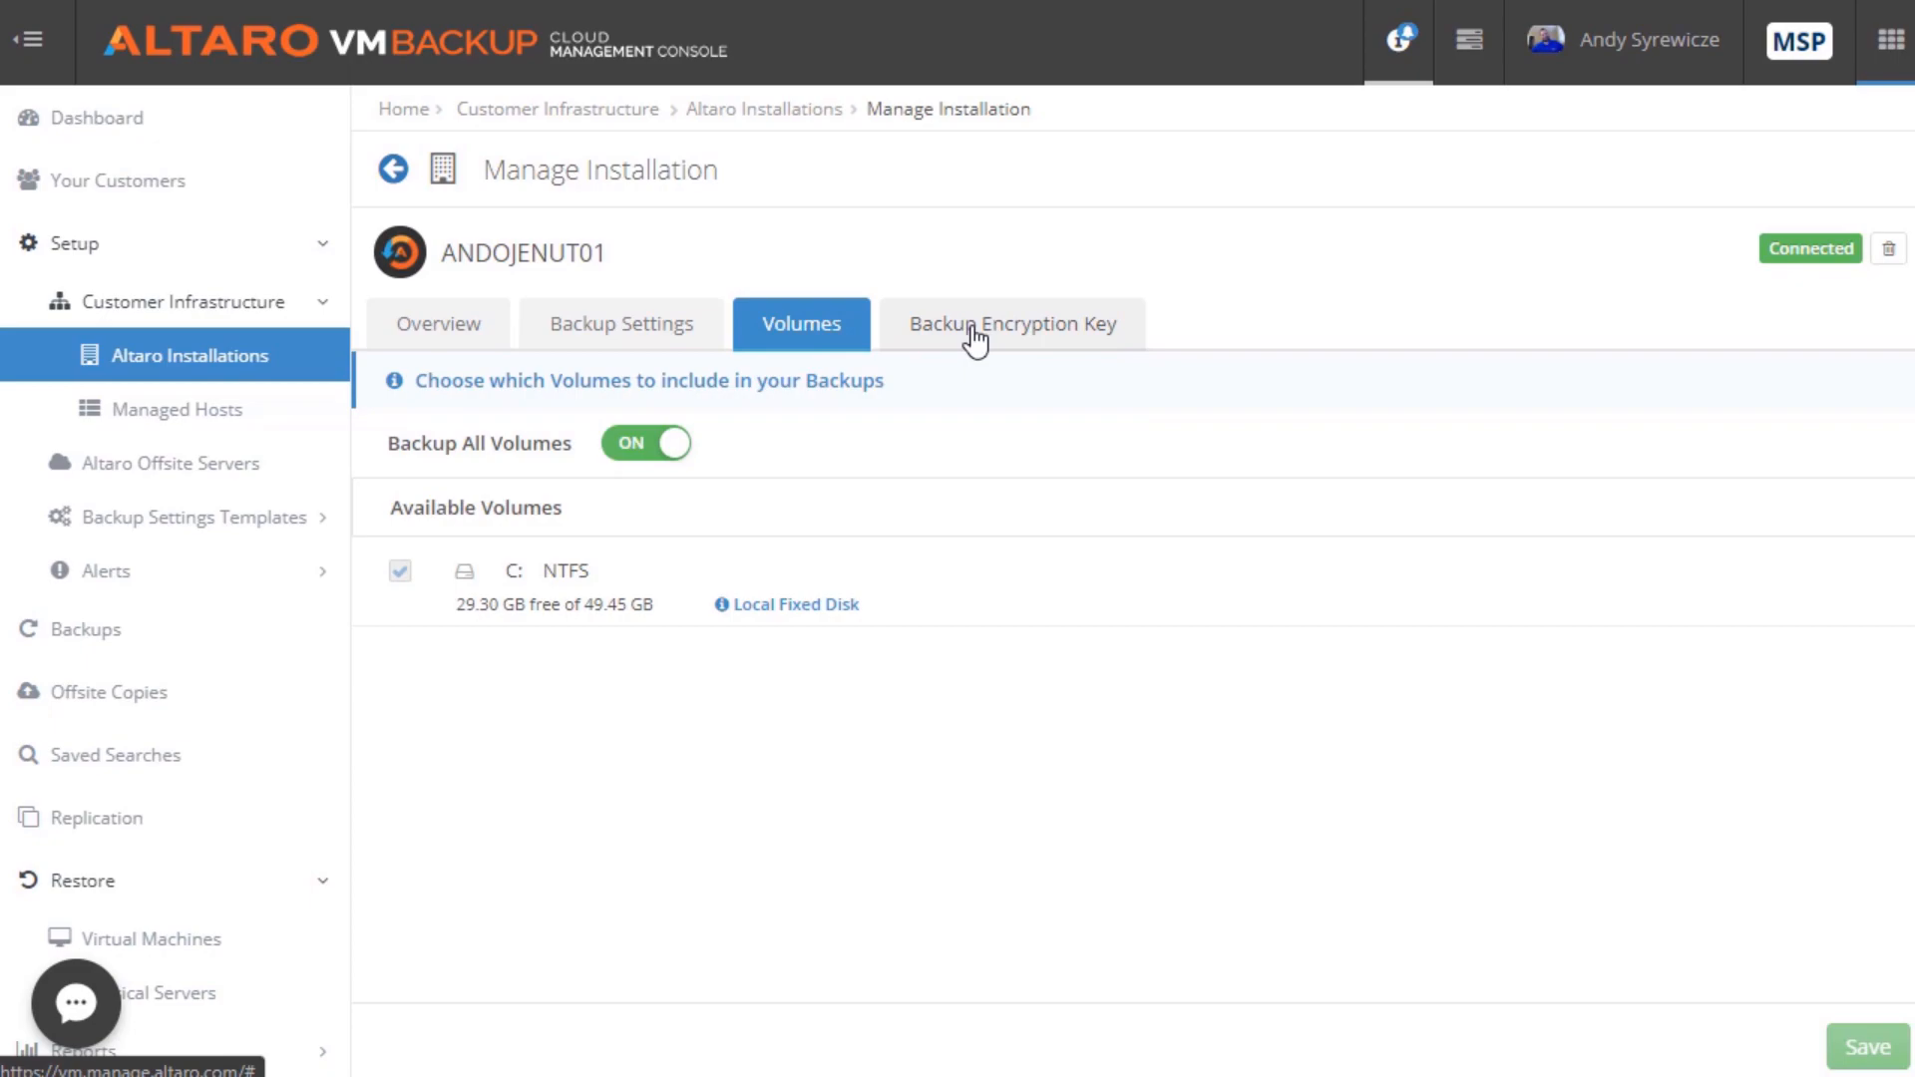
click(79, 628)
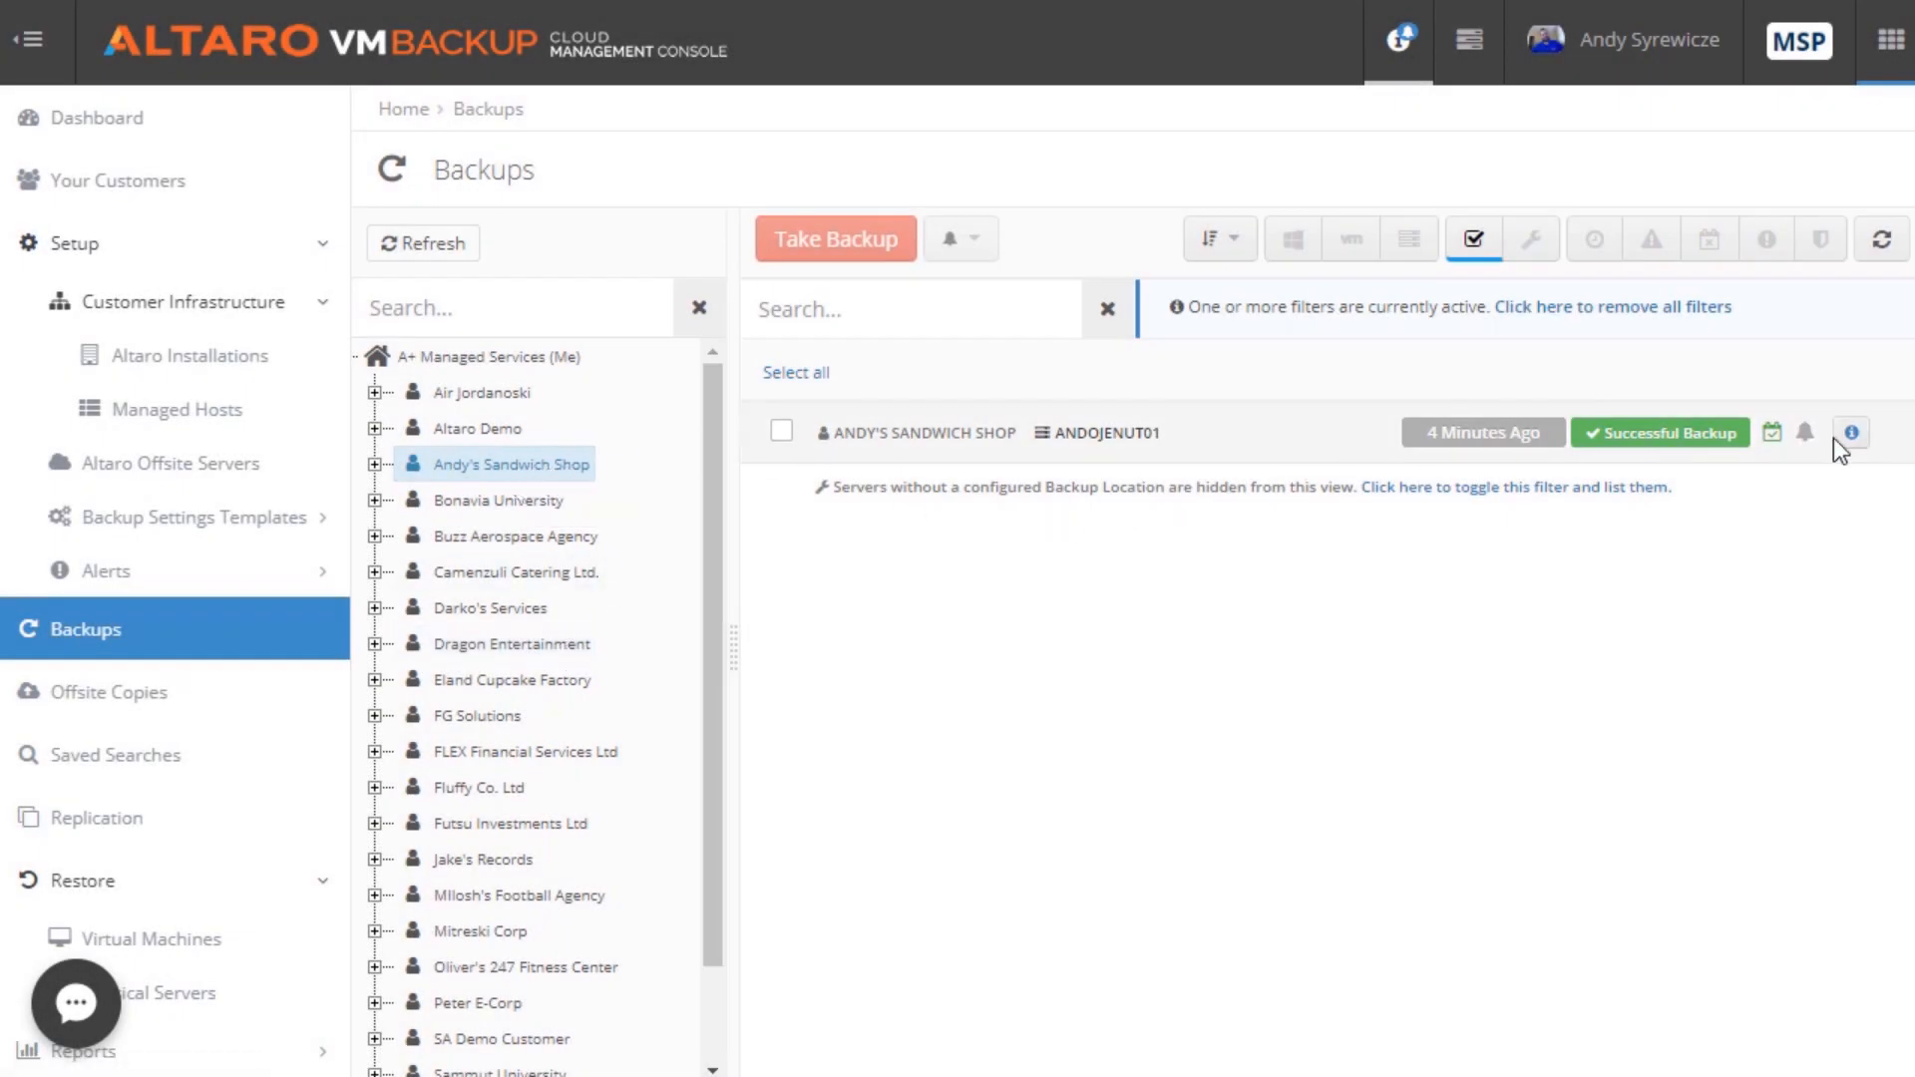
Select the ANDOJENUT01 row and trigger Take Backup remotely
click(780, 431)
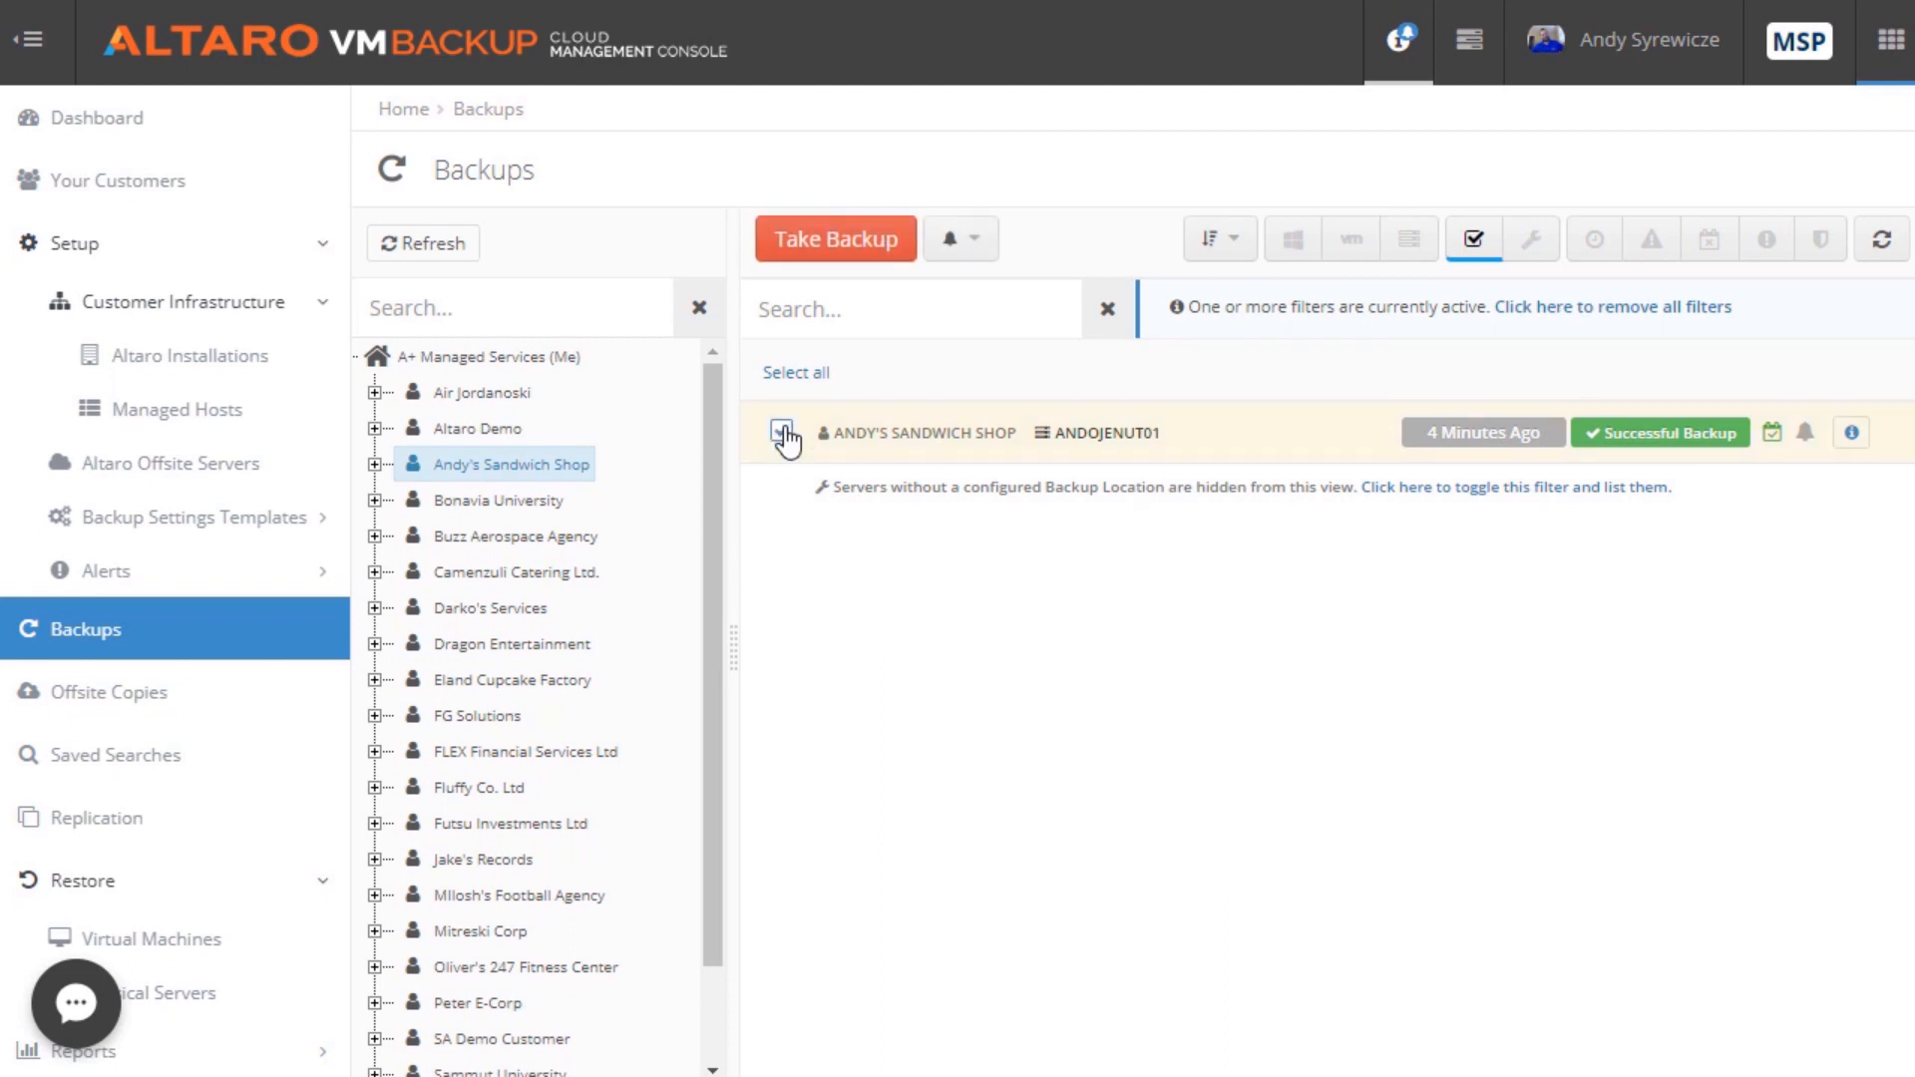
click(833, 239)
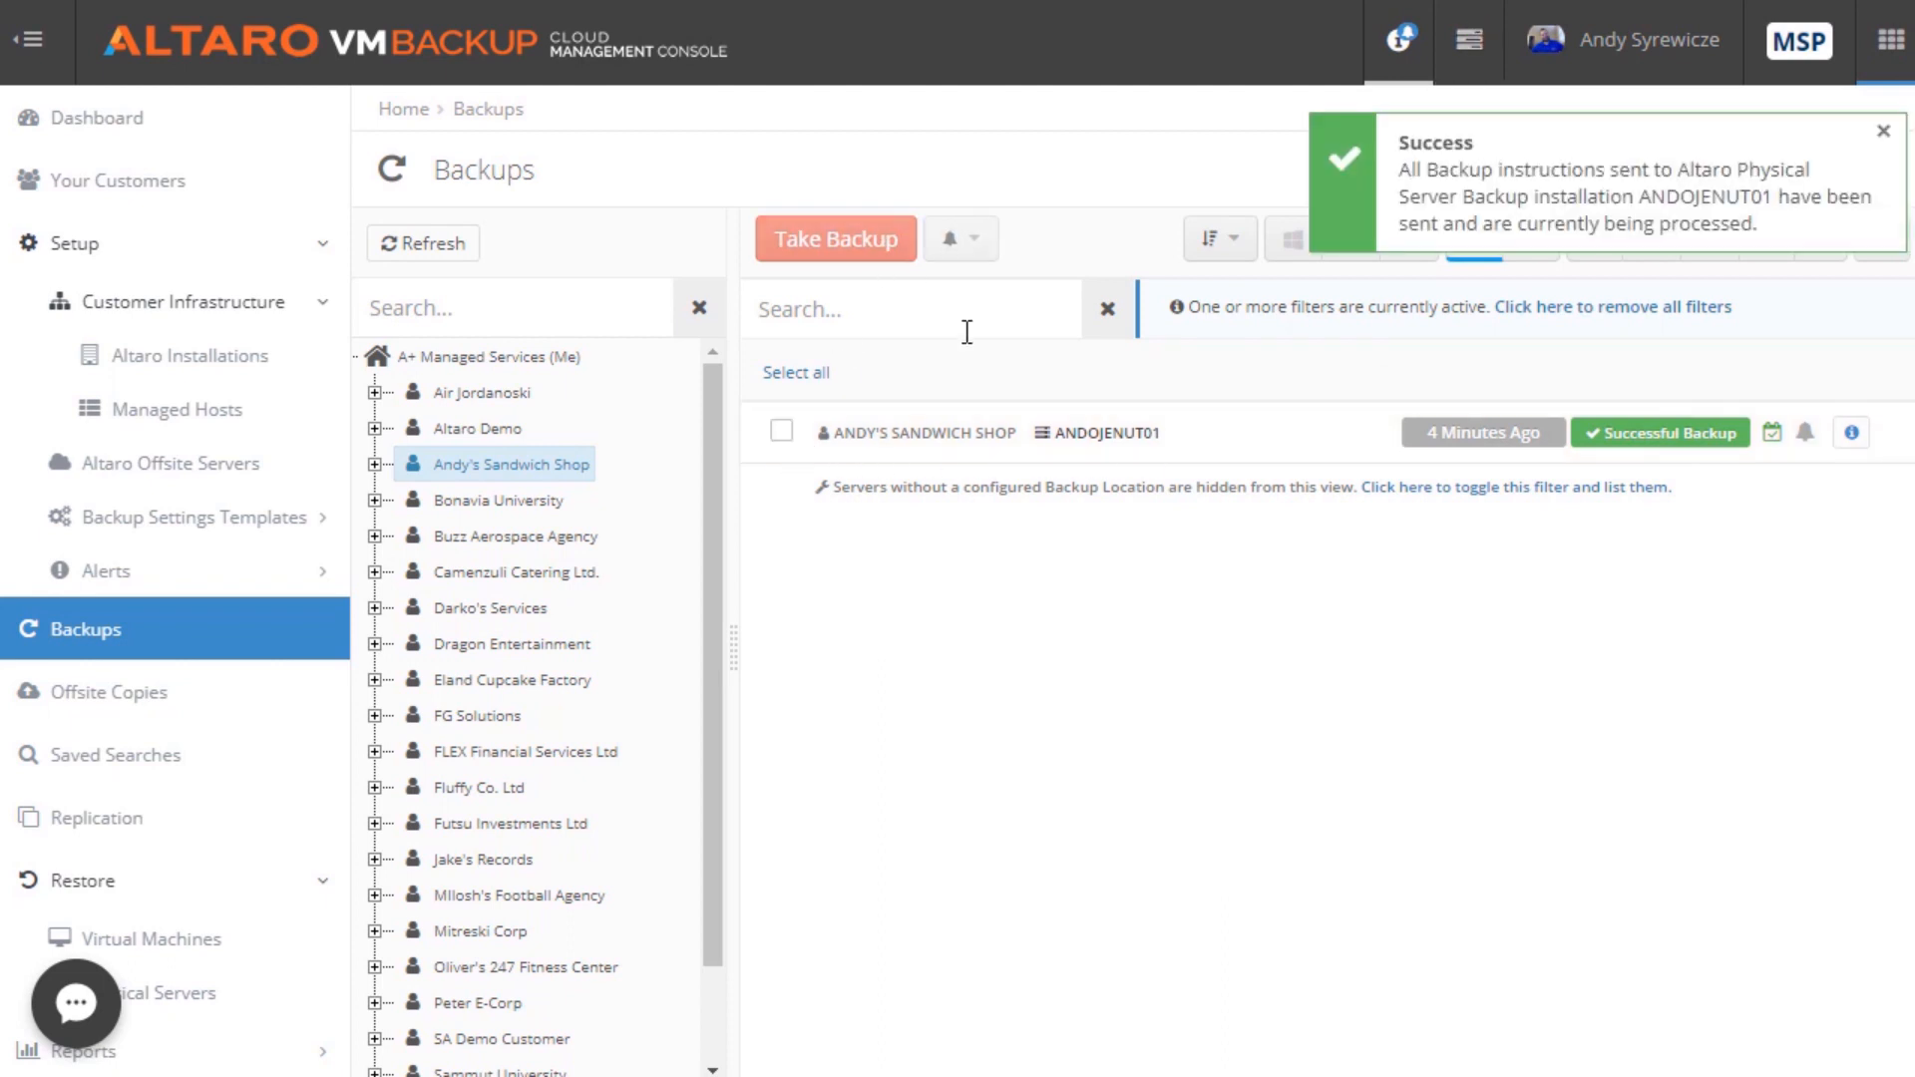